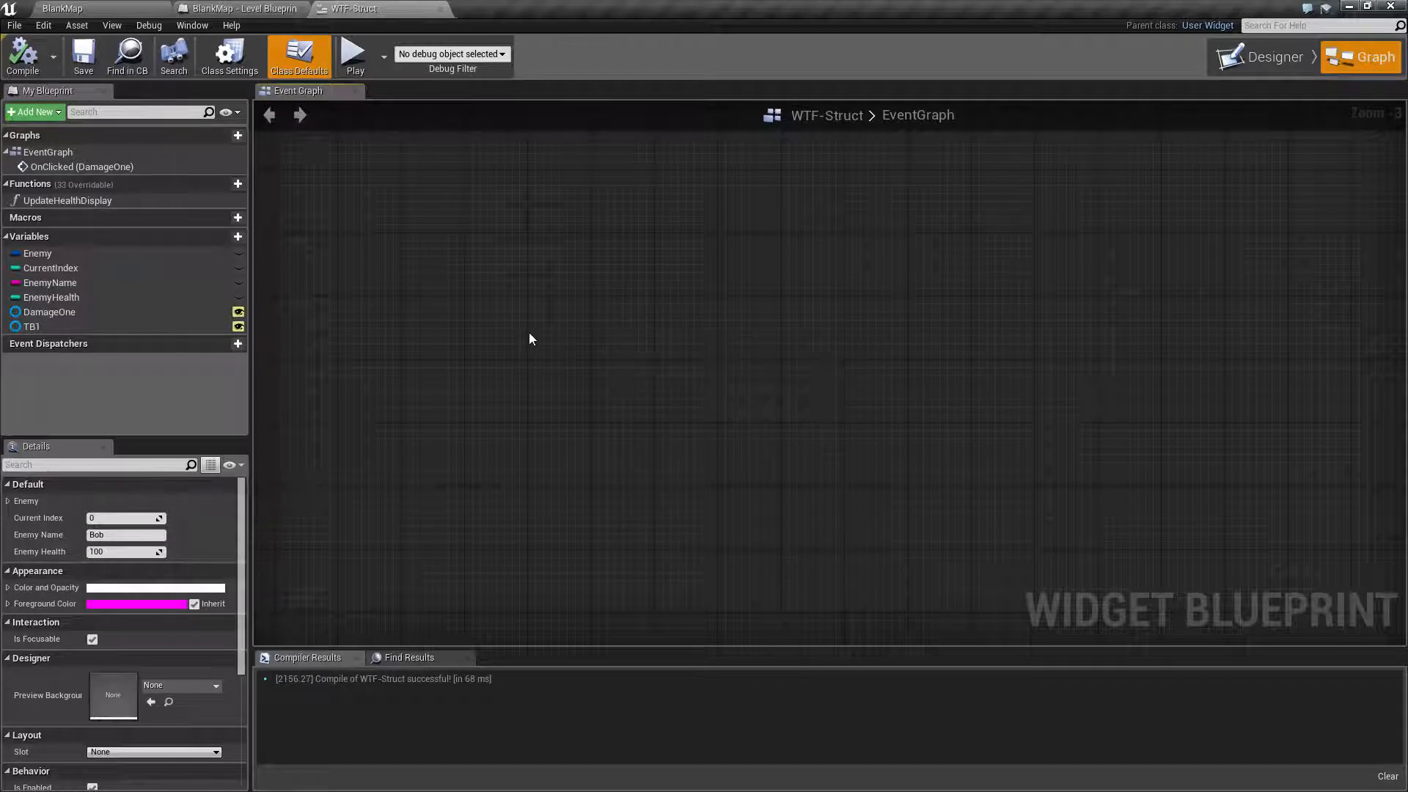
{"action": "mouse_move", "coordinate": [354, 56]}
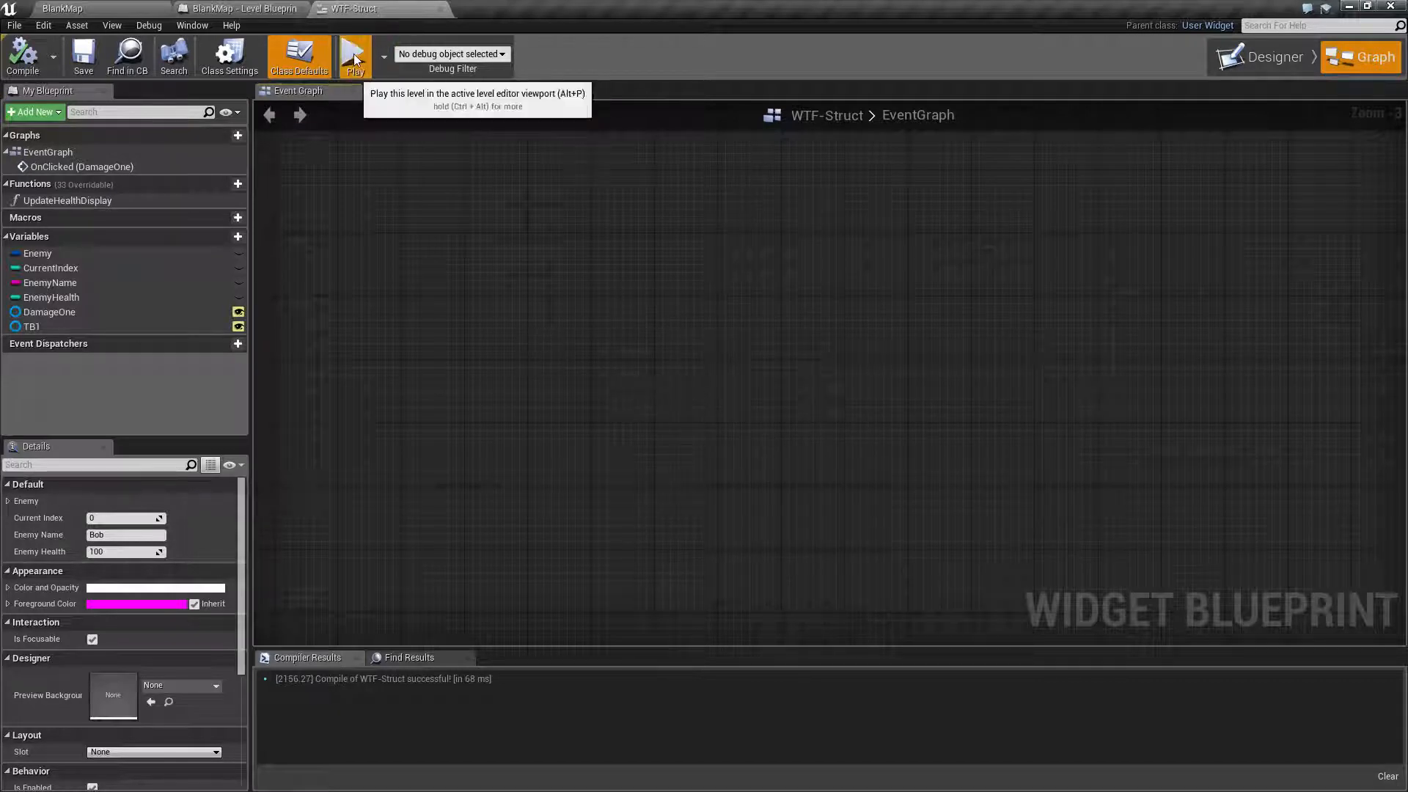
Play-test the widget, damage the Orc once, and end the preview.
{"action": "left_click", "coordinate": [353, 55]}
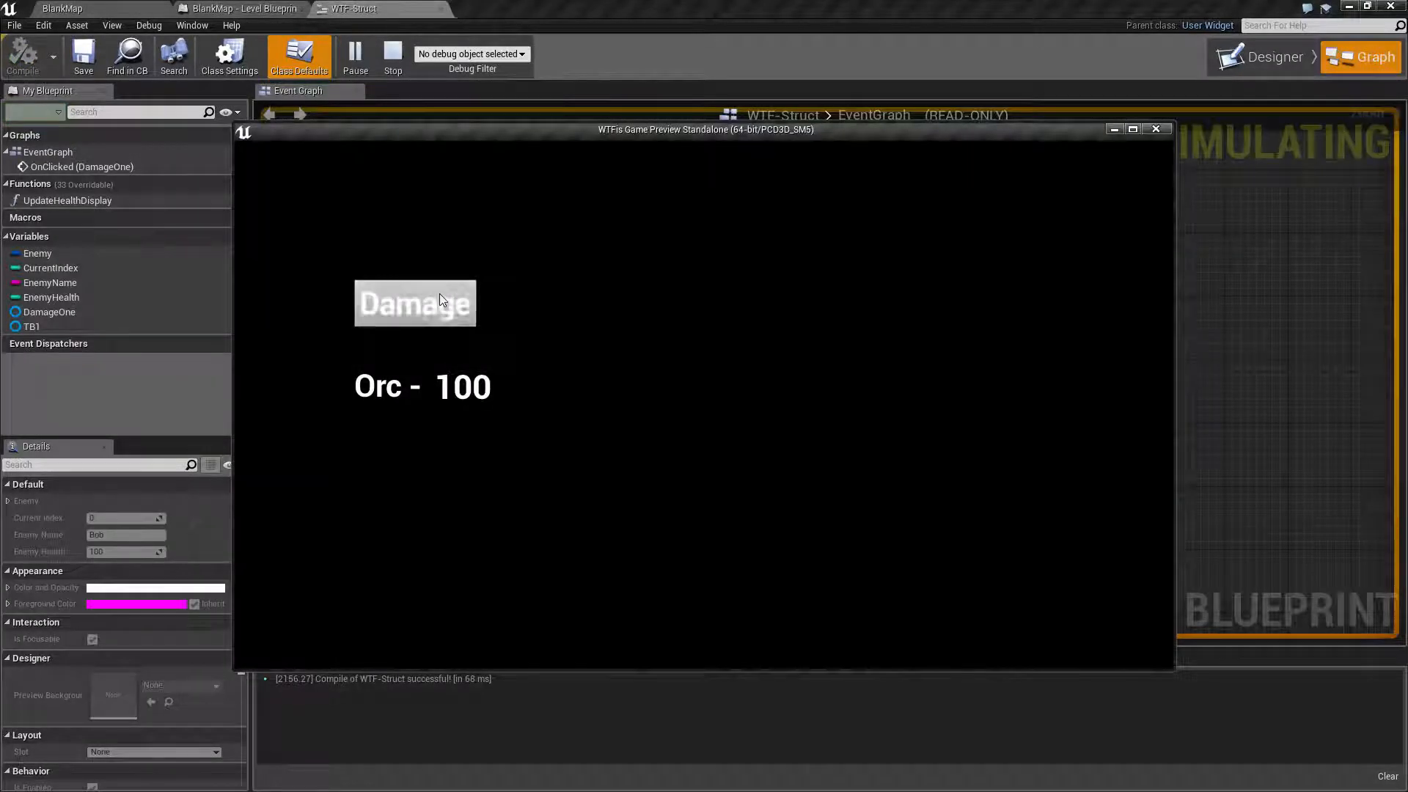
{"action": "left_click", "coordinate": [413, 302]}
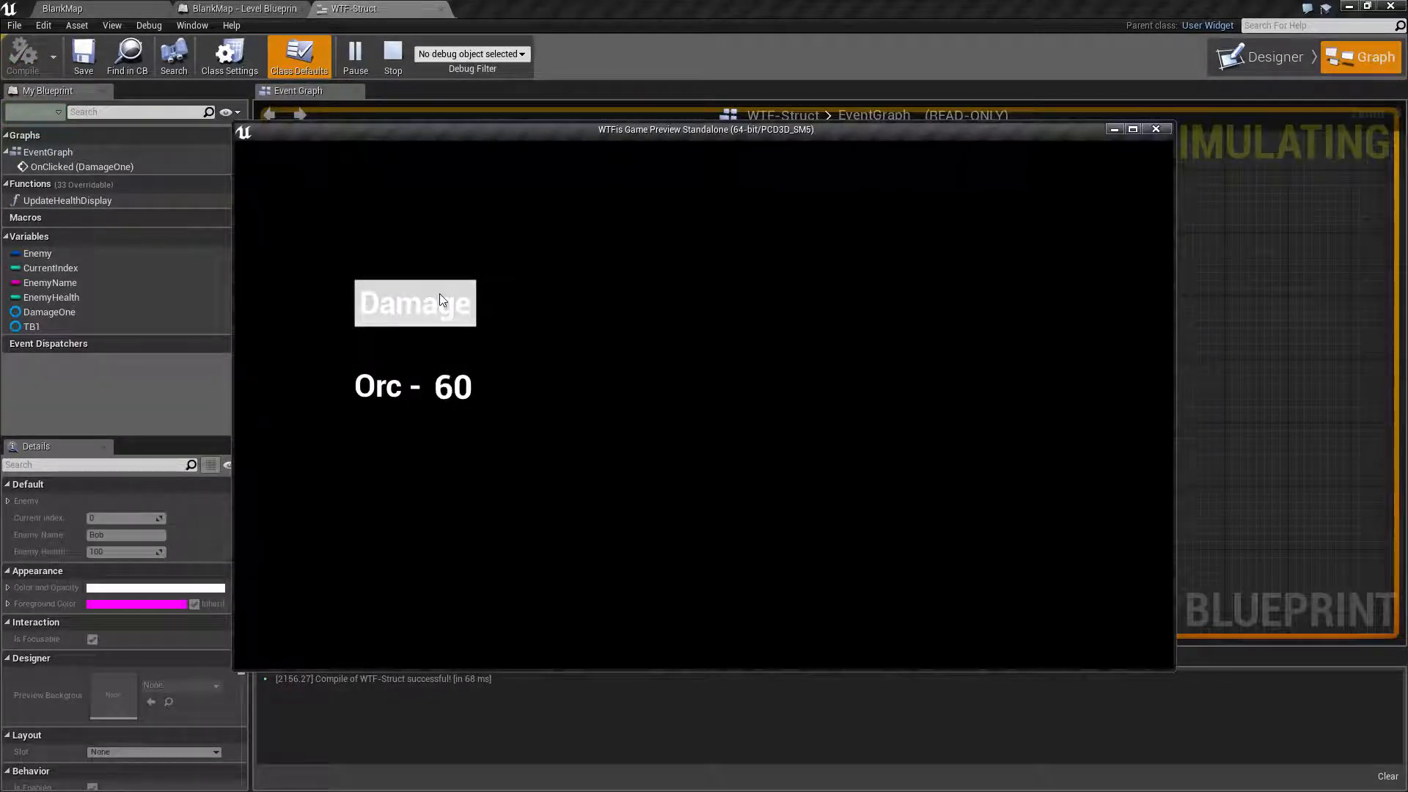
{"action": "left_click", "coordinate": [414, 302]}
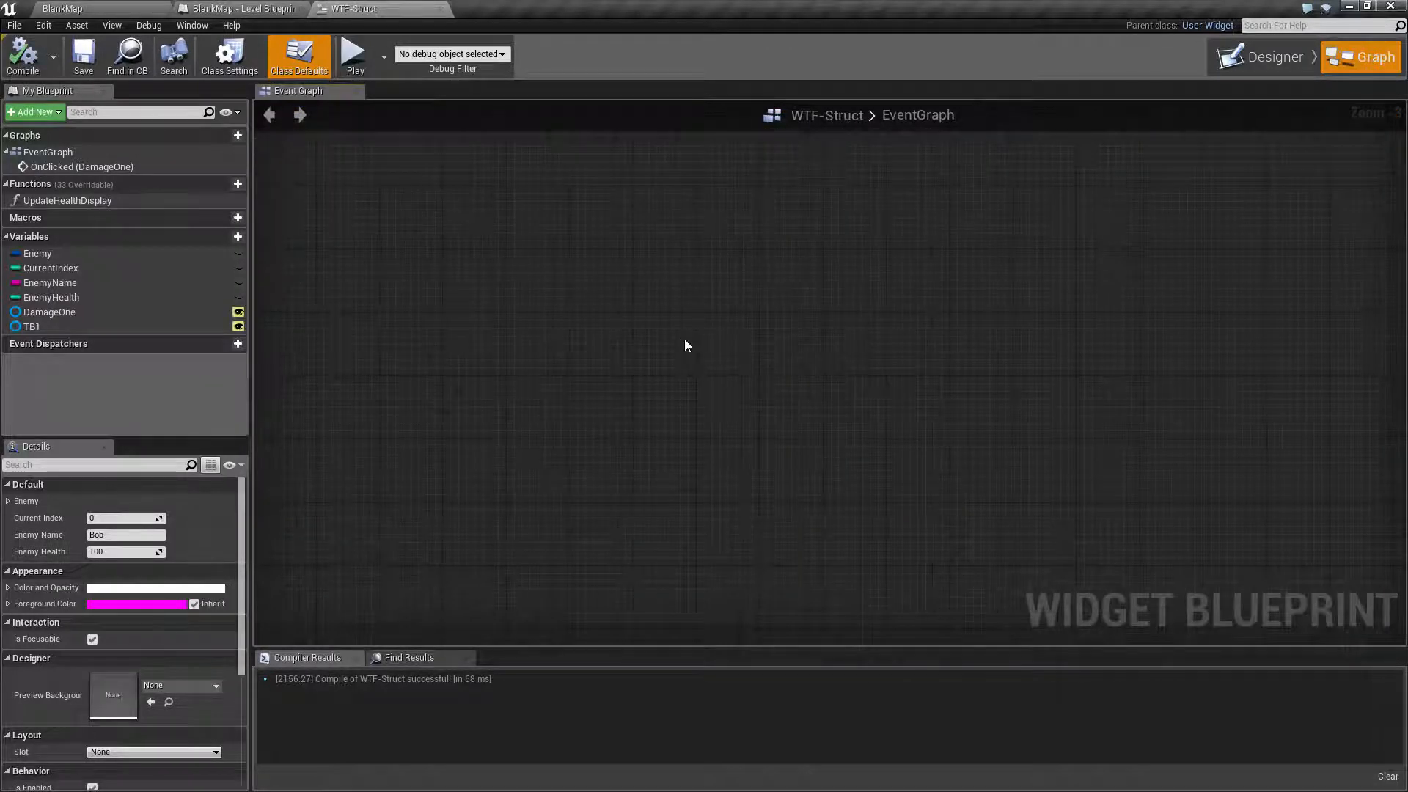
{"action": "mouse_move", "coordinate": [53, 298]}
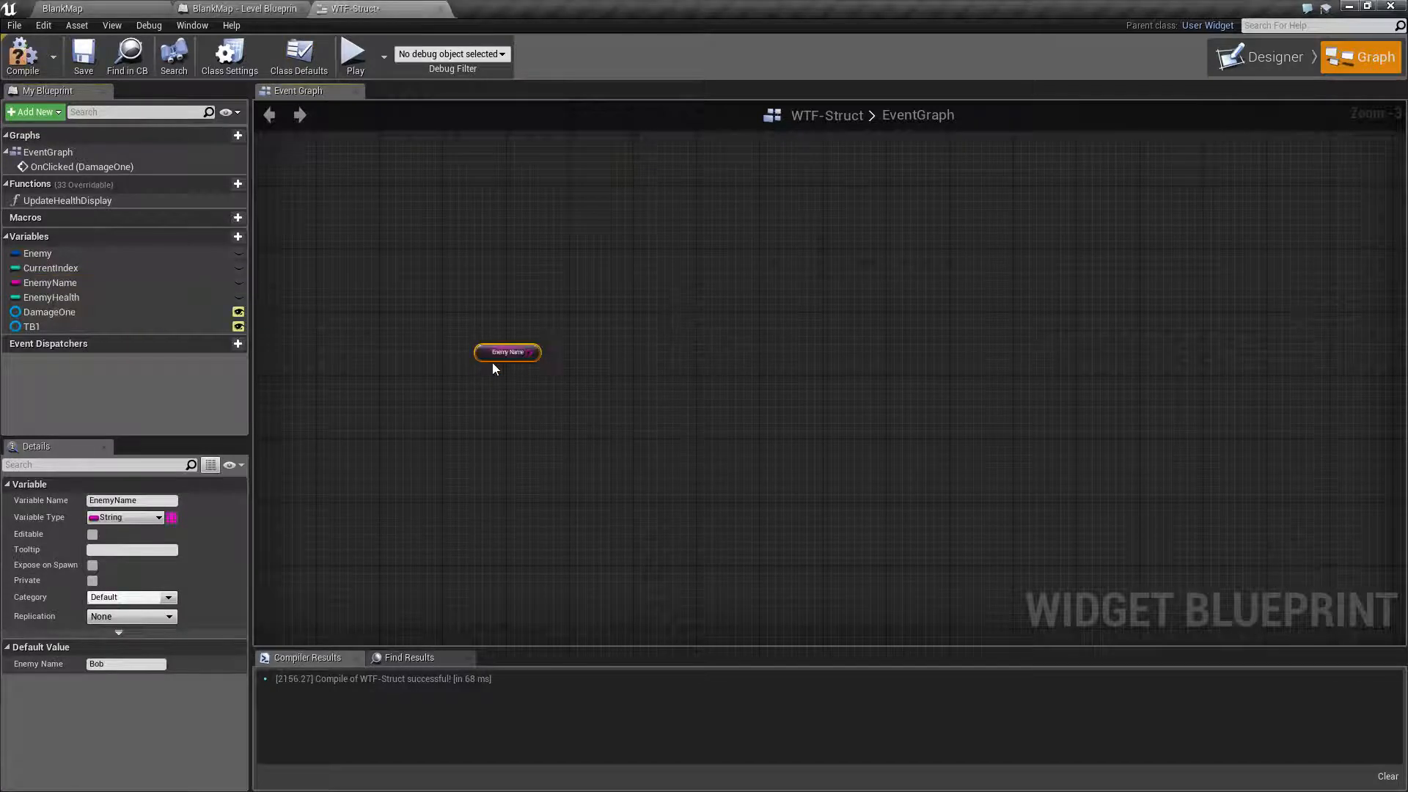
Inspect the EnemyName variable's settings in the Details panel.
{"action": "left_click", "coordinate": [51, 298]}
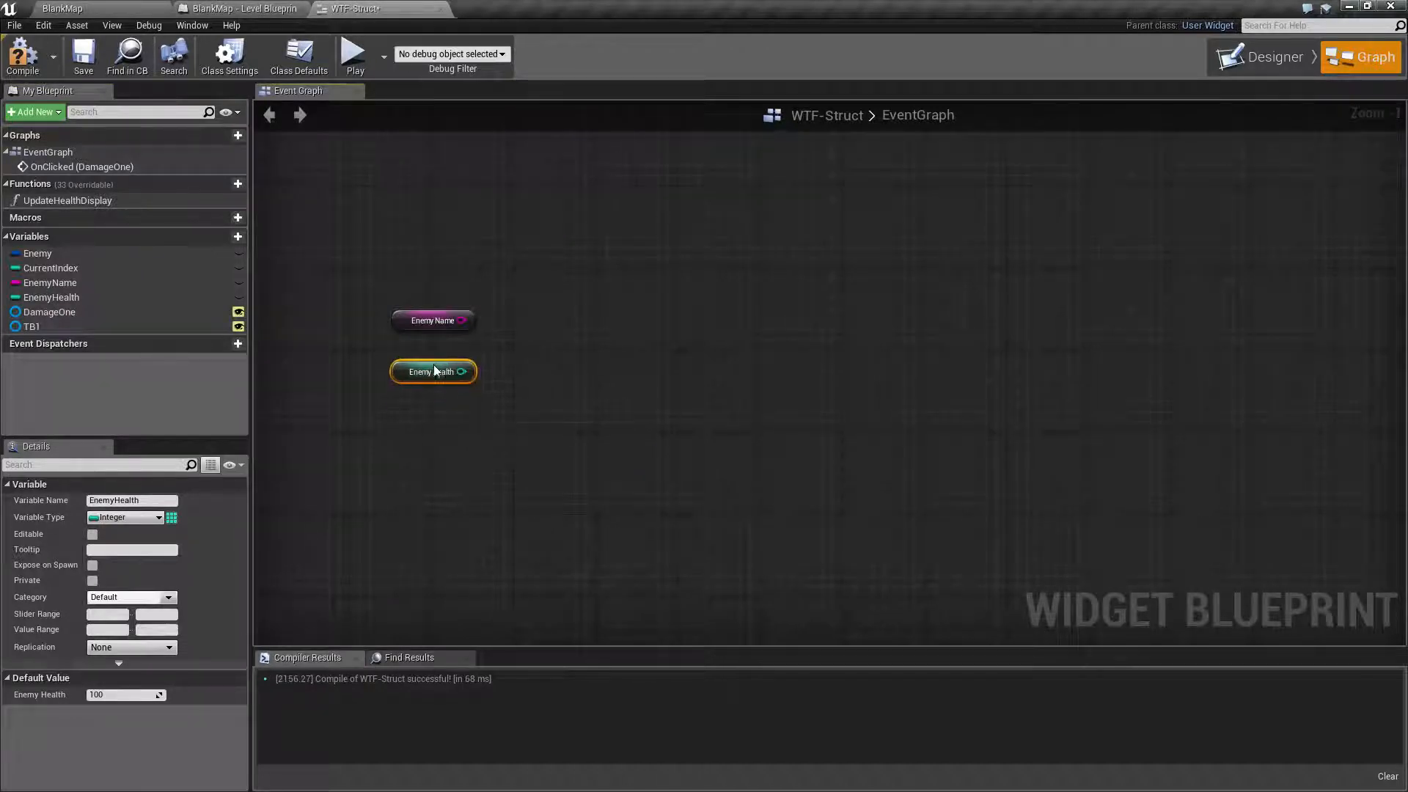
{"action": "mouse_move", "coordinate": [466, 423]}
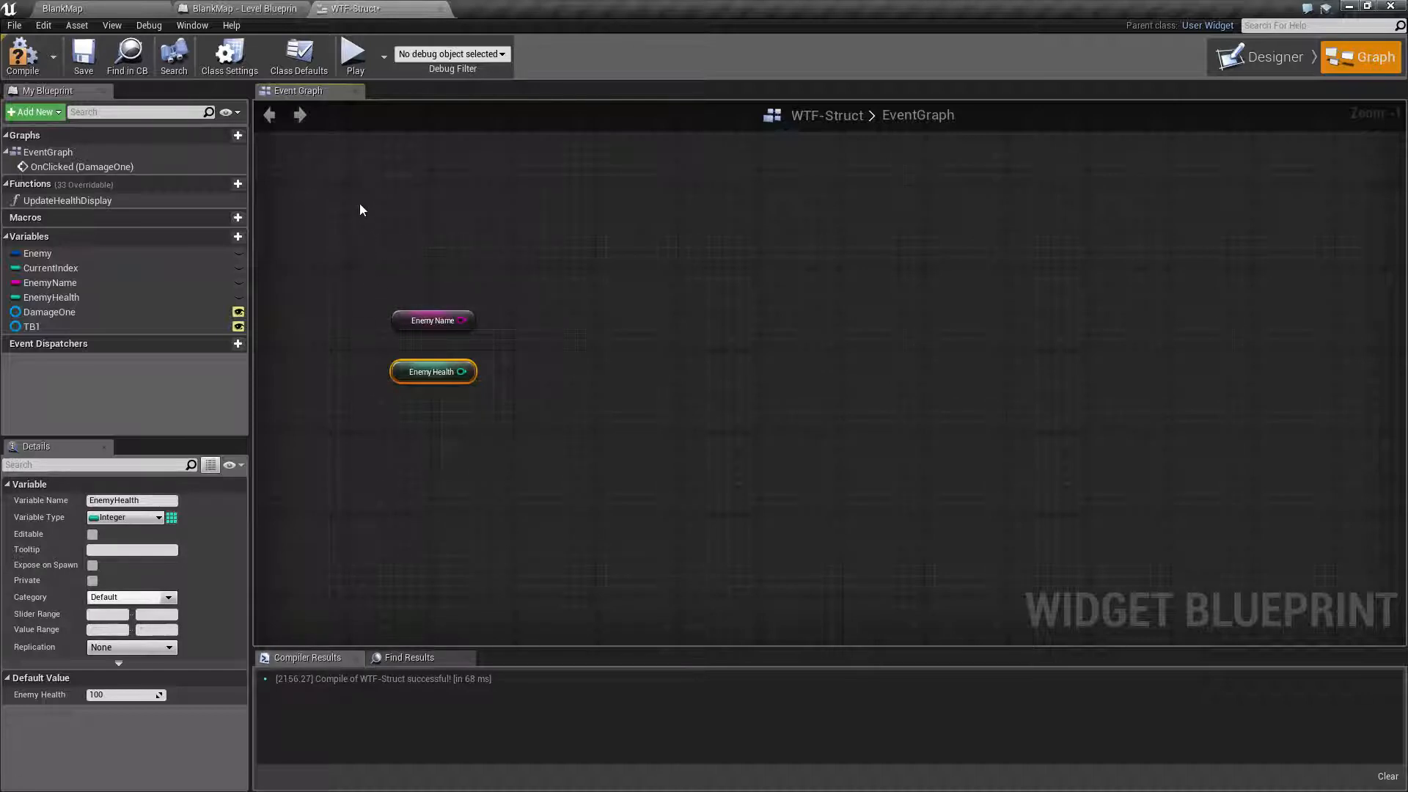
{"action": "left_click", "coordinate": [558, 402]}
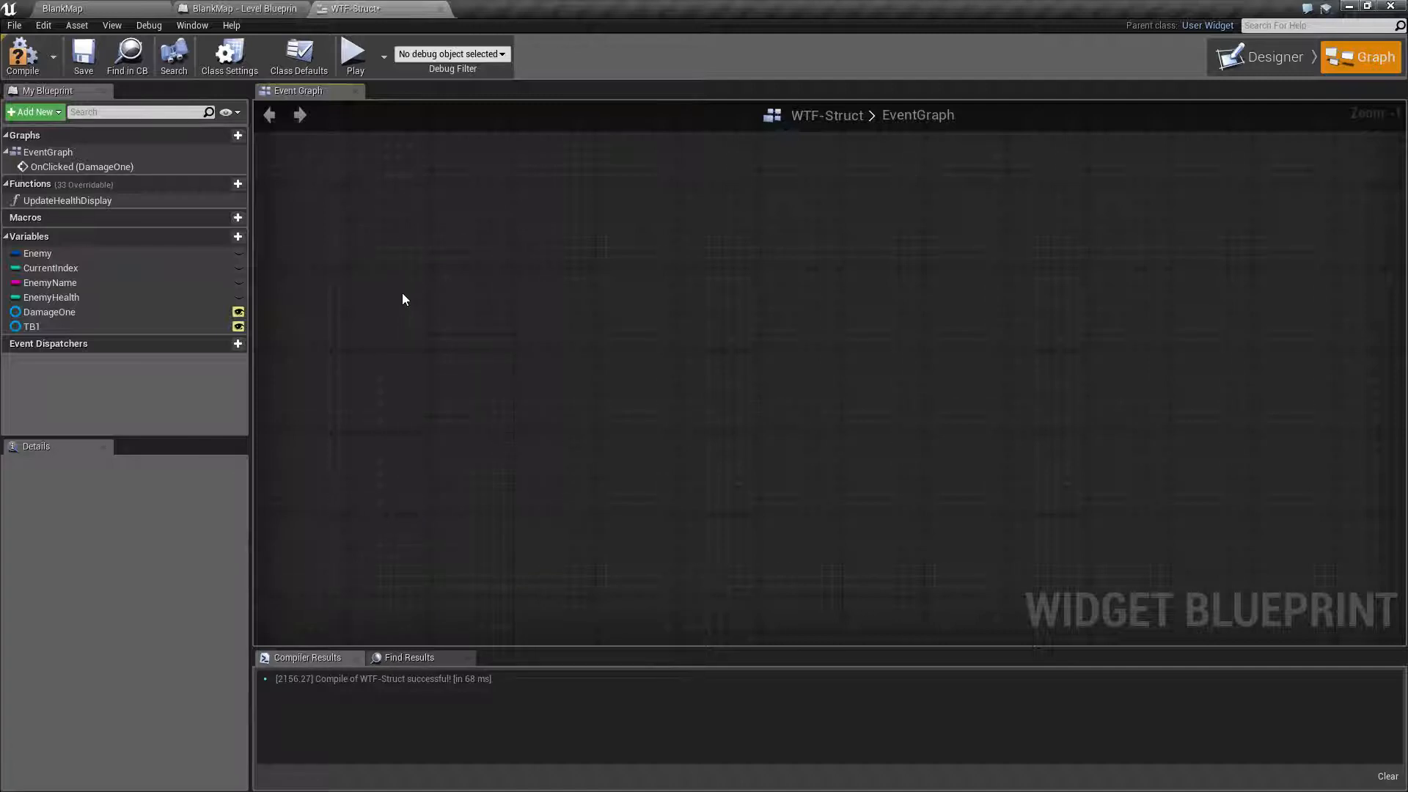
Create a new Structure asset, MyStruct, in Blueprints > GenericItems.
{"action": "left_click", "coordinate": [82, 54]}
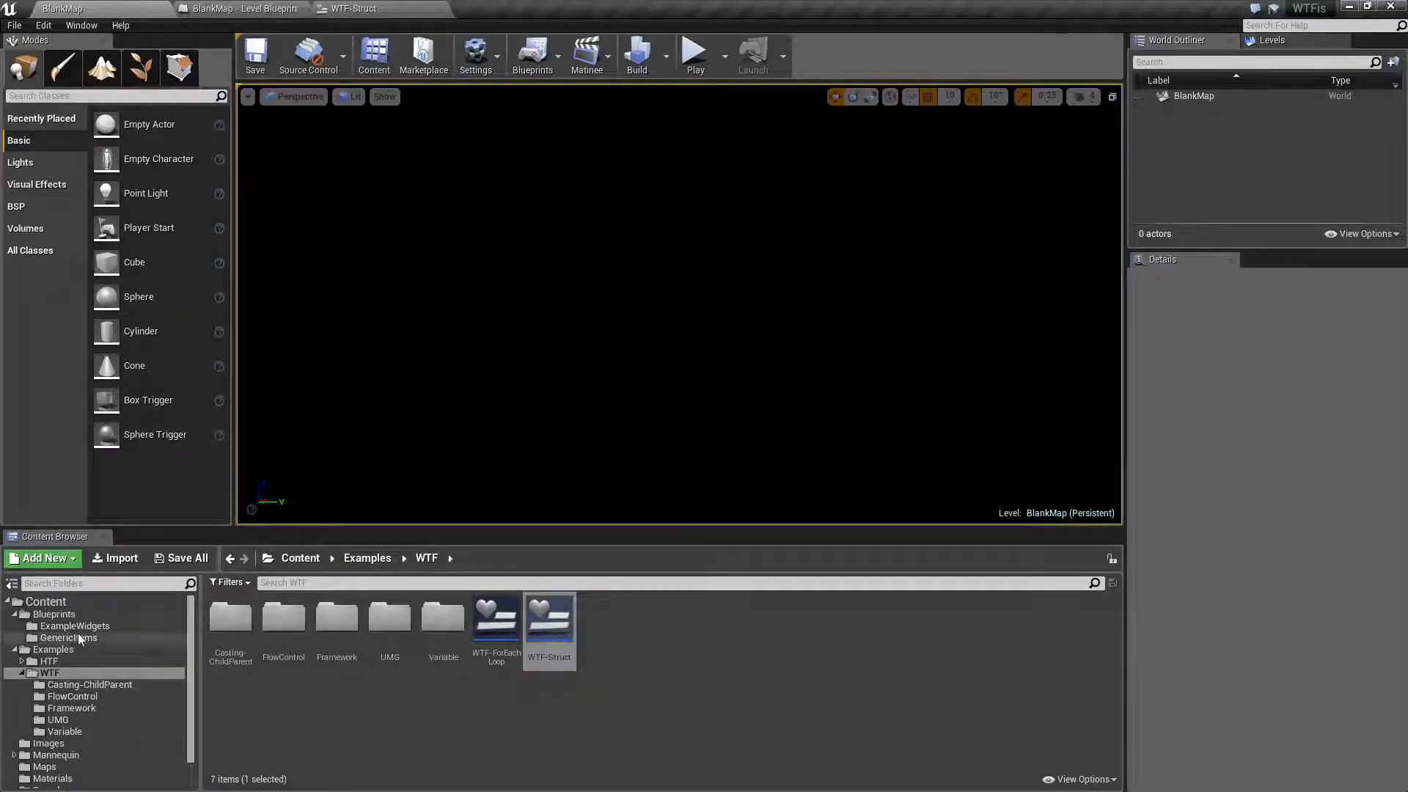
{"action": "left_click", "coordinate": [69, 637]}
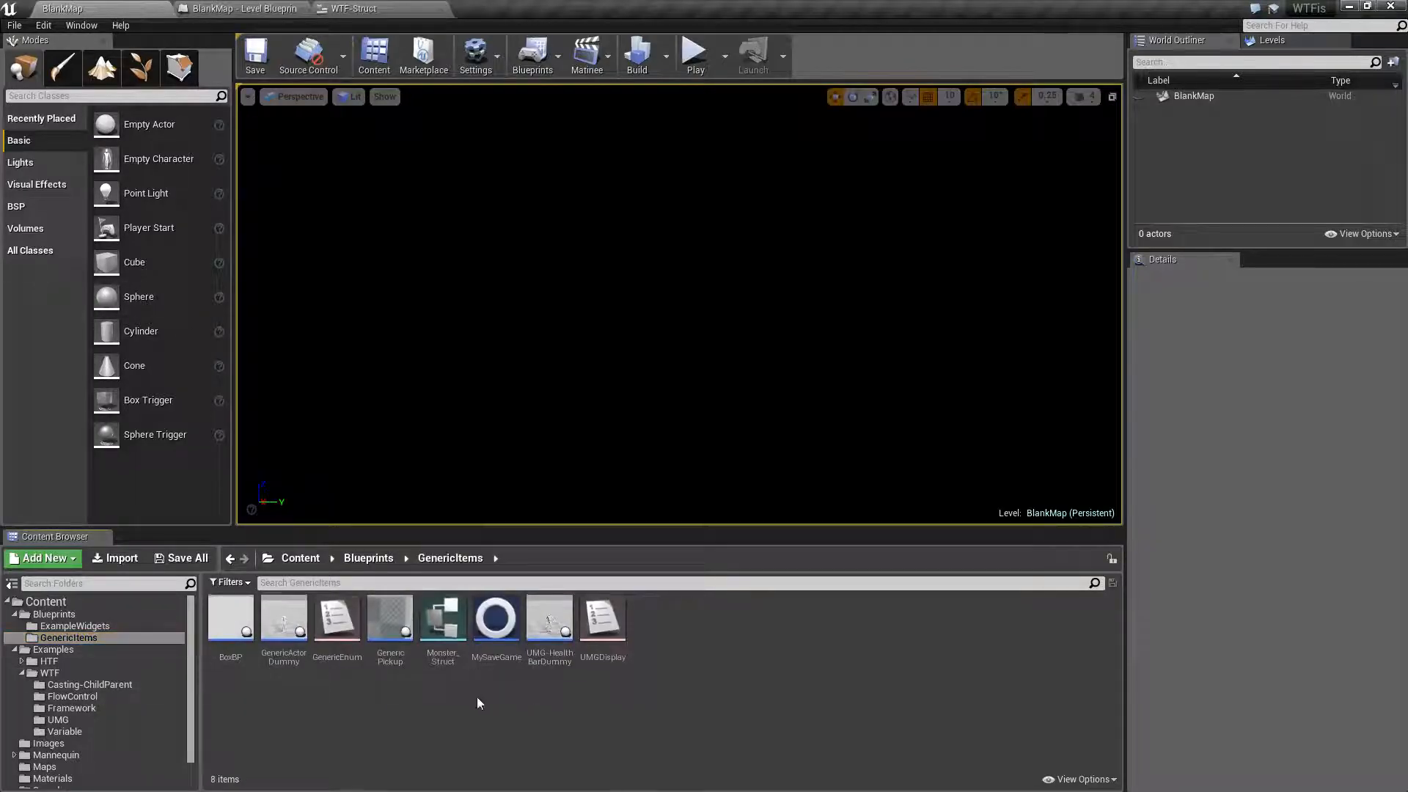
{"action": "mouse_move", "coordinate": [453, 703]}
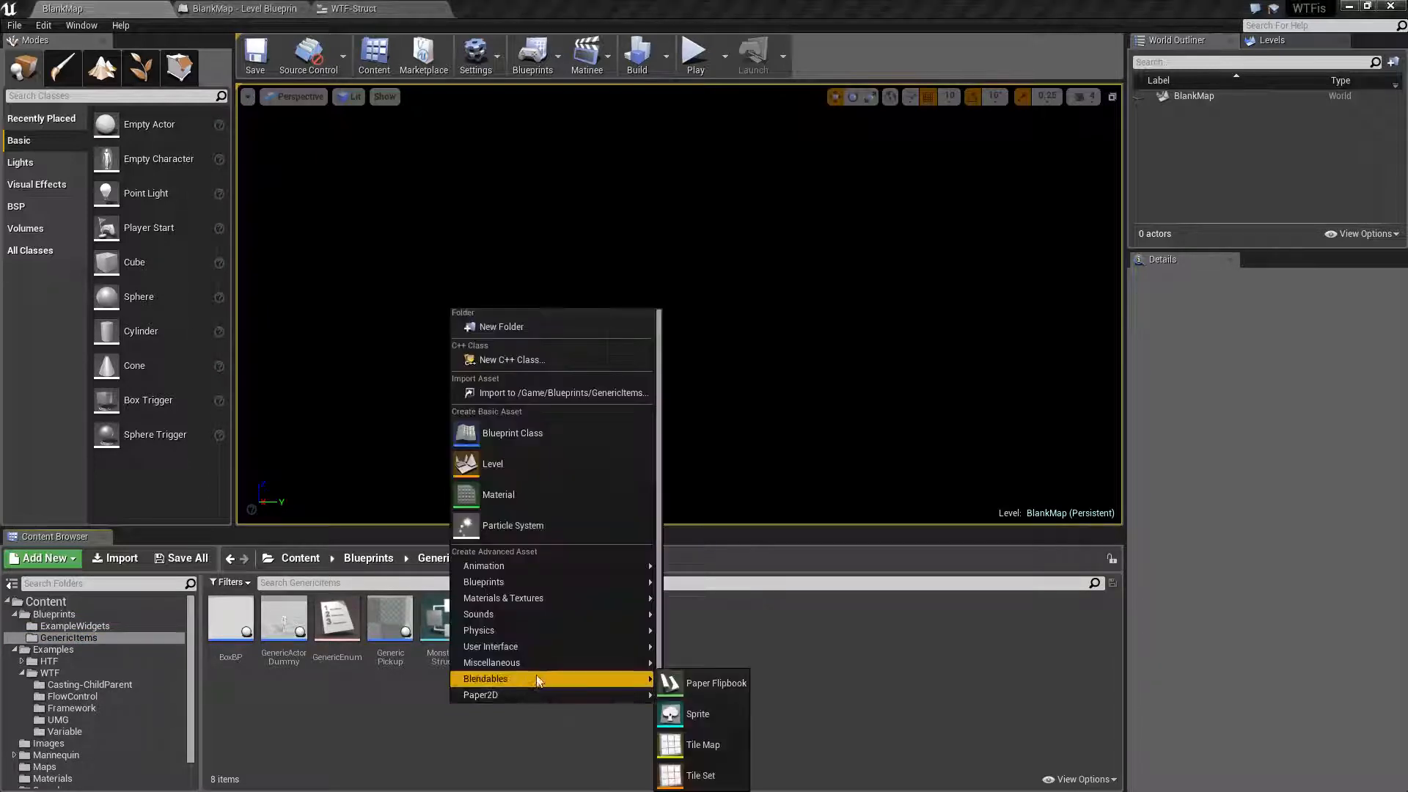
{"action": "mouse_move", "coordinate": [482, 583]}
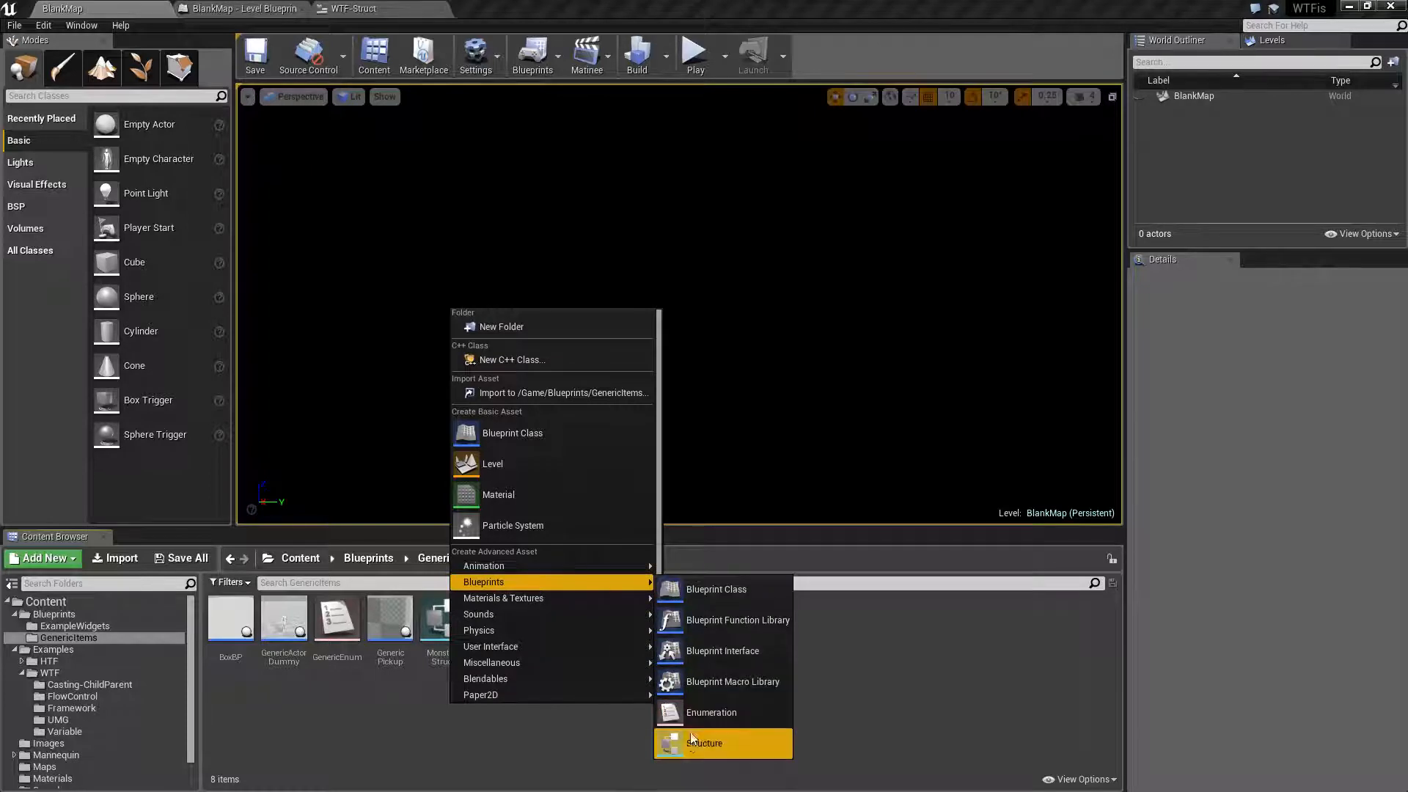
{"action": "left_click", "coordinate": [703, 742]}
{"action": "type", "text": "MyStruct"}
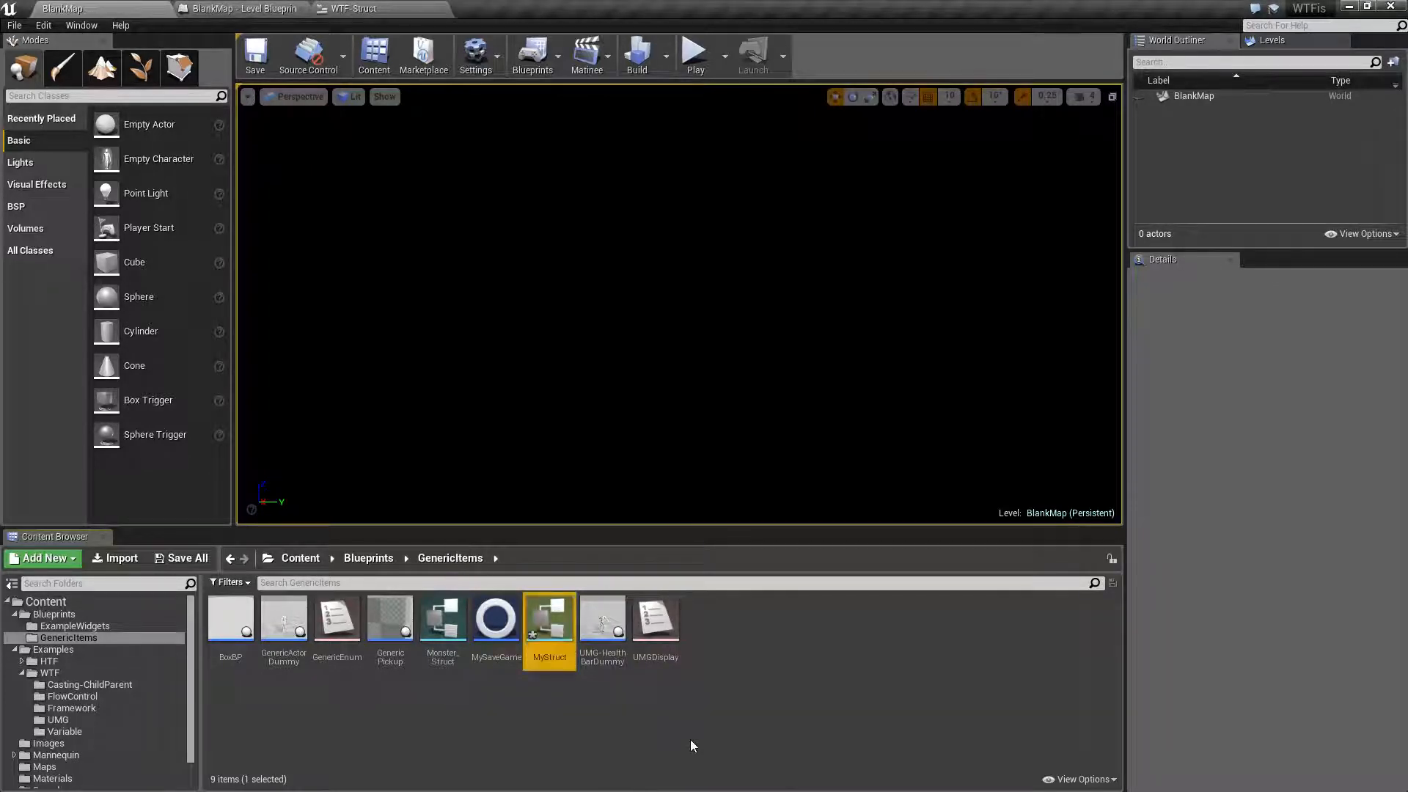
Rename MyStruct's first member to Name and make it a String.
{"action": "double_click", "coordinate": [548, 618]}
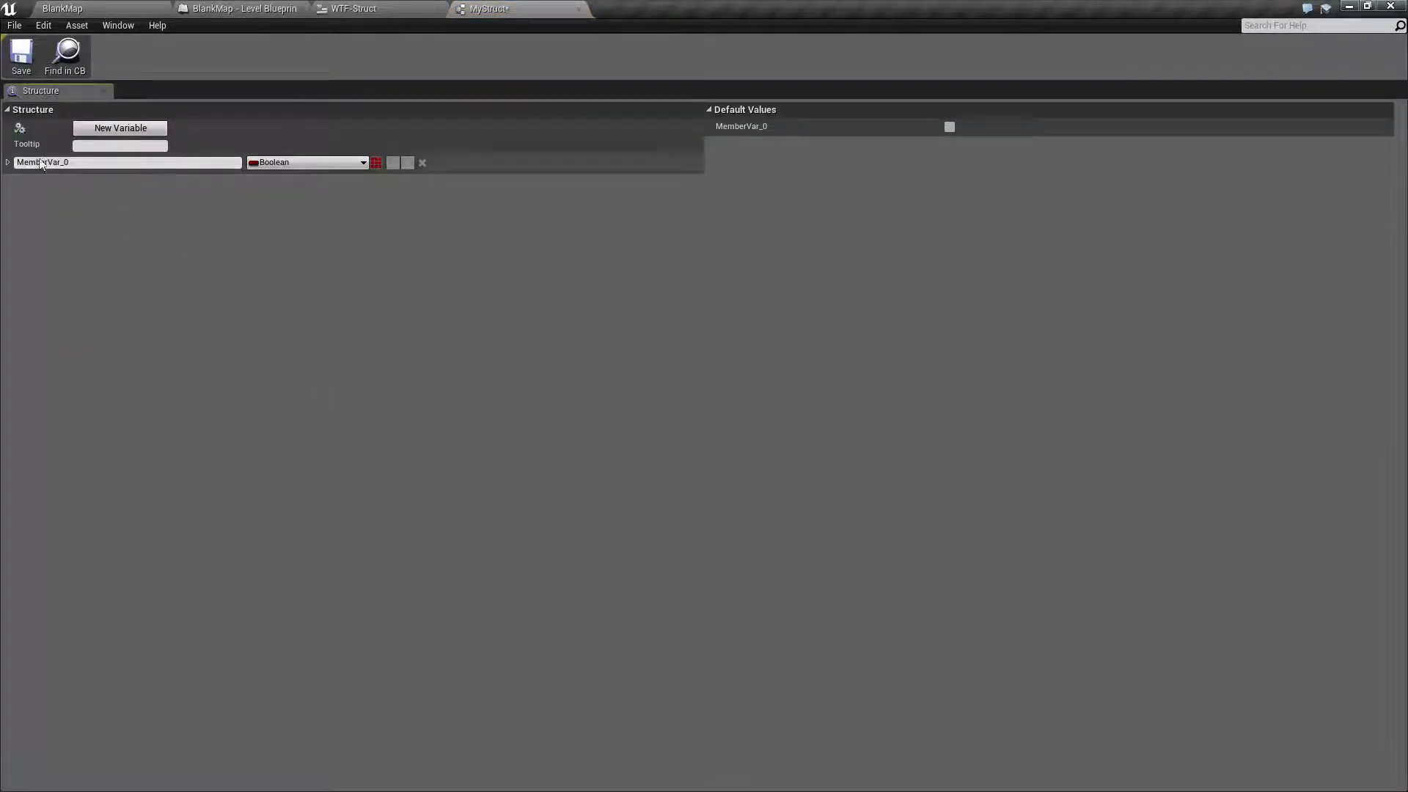
{"action": "double_click", "coordinate": [63, 163]}
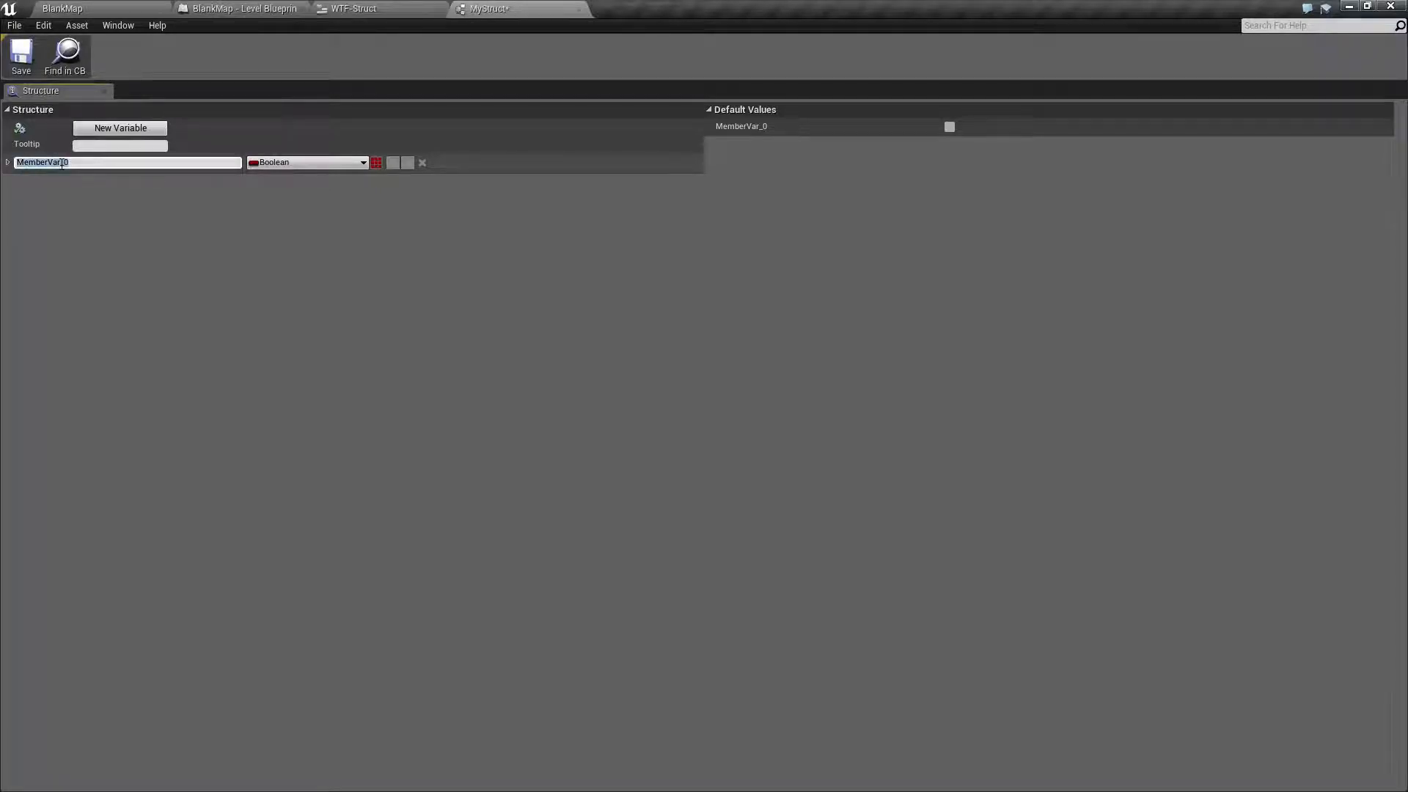
{"action": "mouse_move", "coordinate": [305, 162]}
{"action": "type", "text": "Name"}
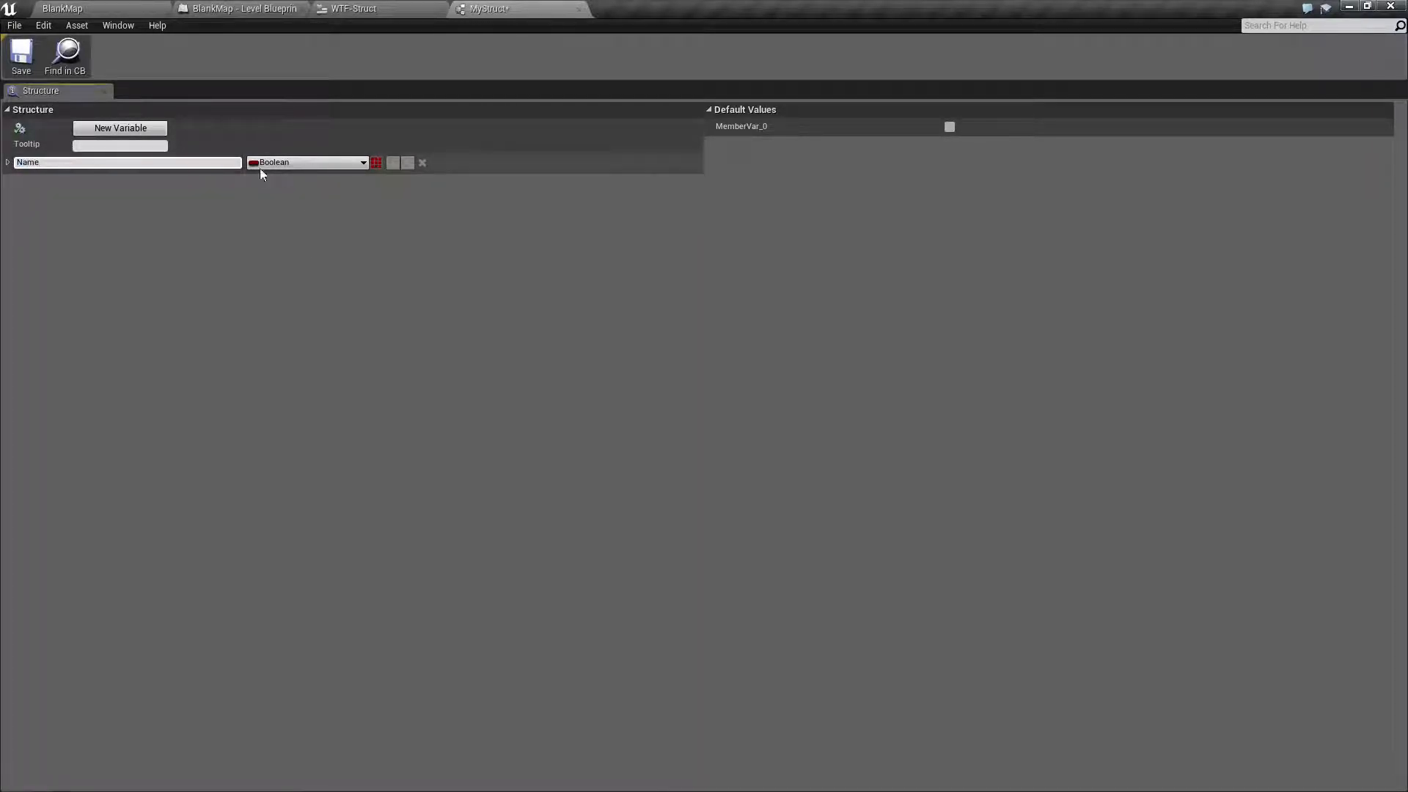
{"action": "left_click", "coordinate": [308, 162]}
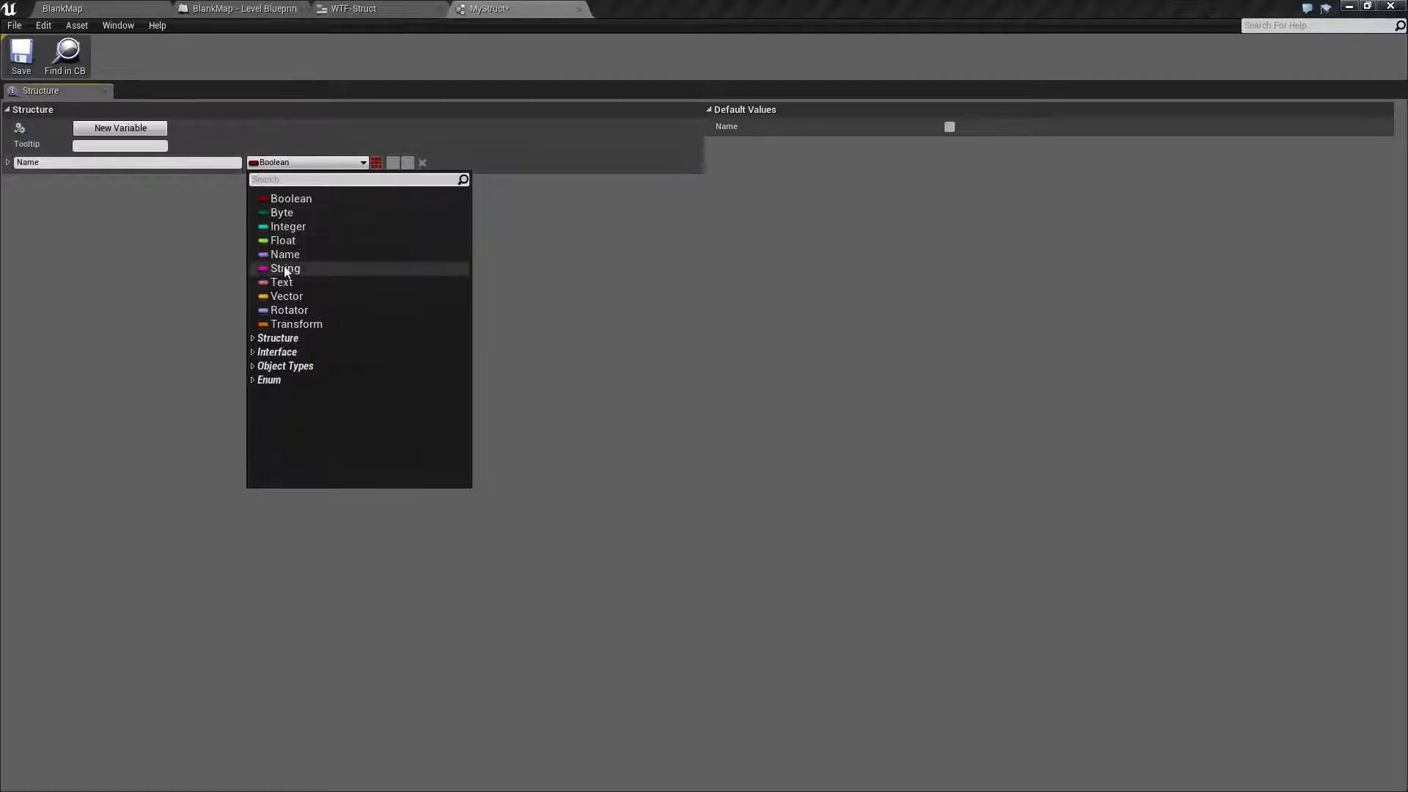
{"action": "left_click", "coordinate": [286, 267]}
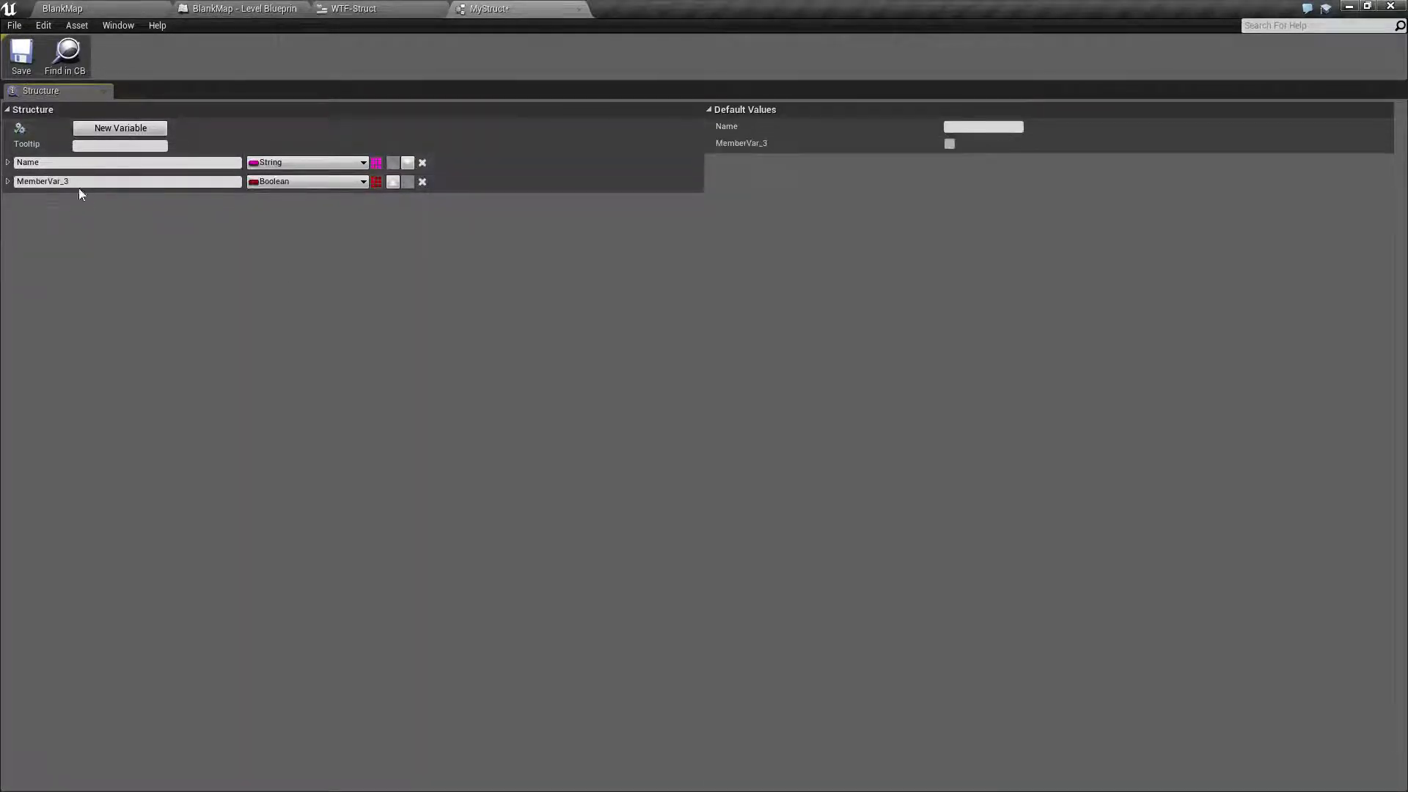
Add a Health member of type Integer.
{"action": "type", "text": "Health"}
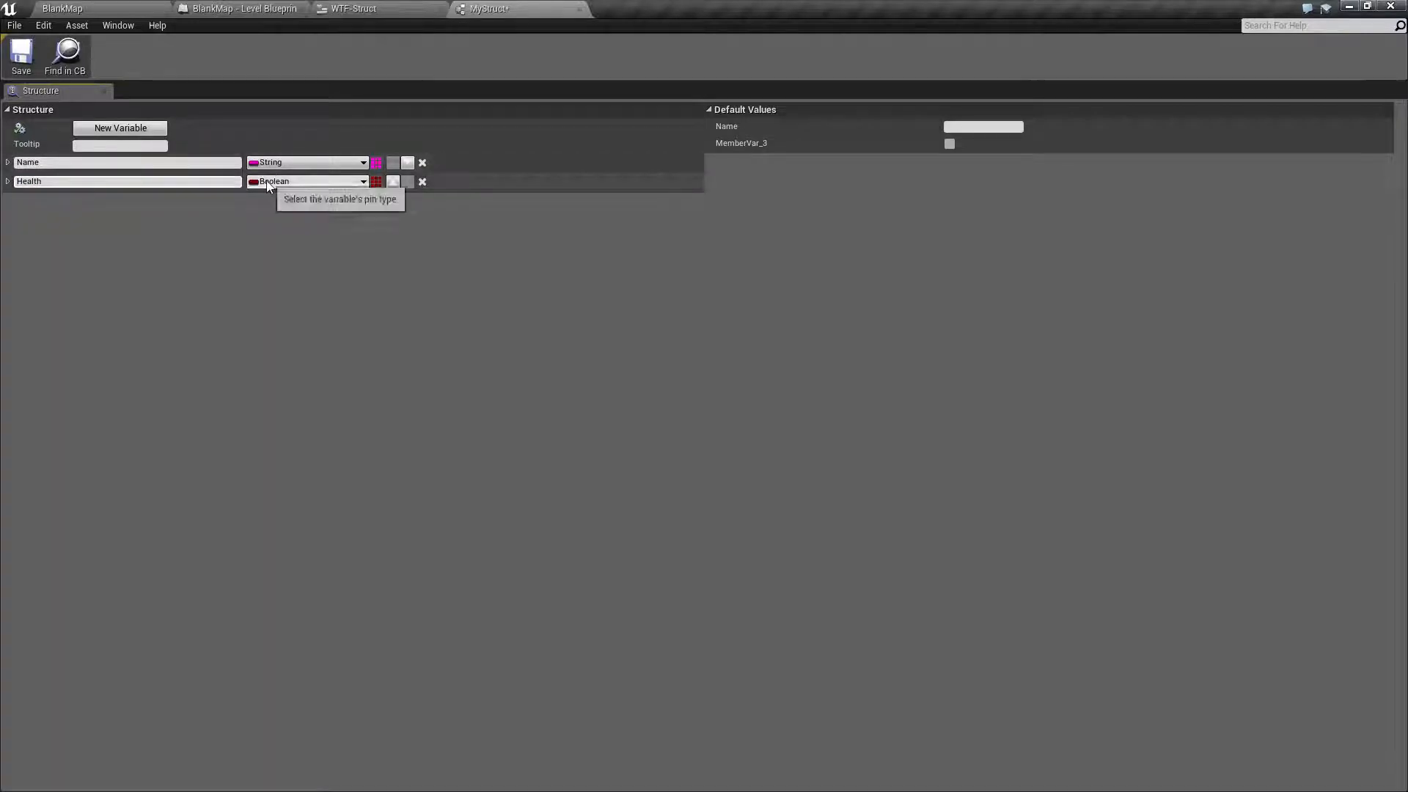
{"action": "left_click", "coordinate": [305, 181]}
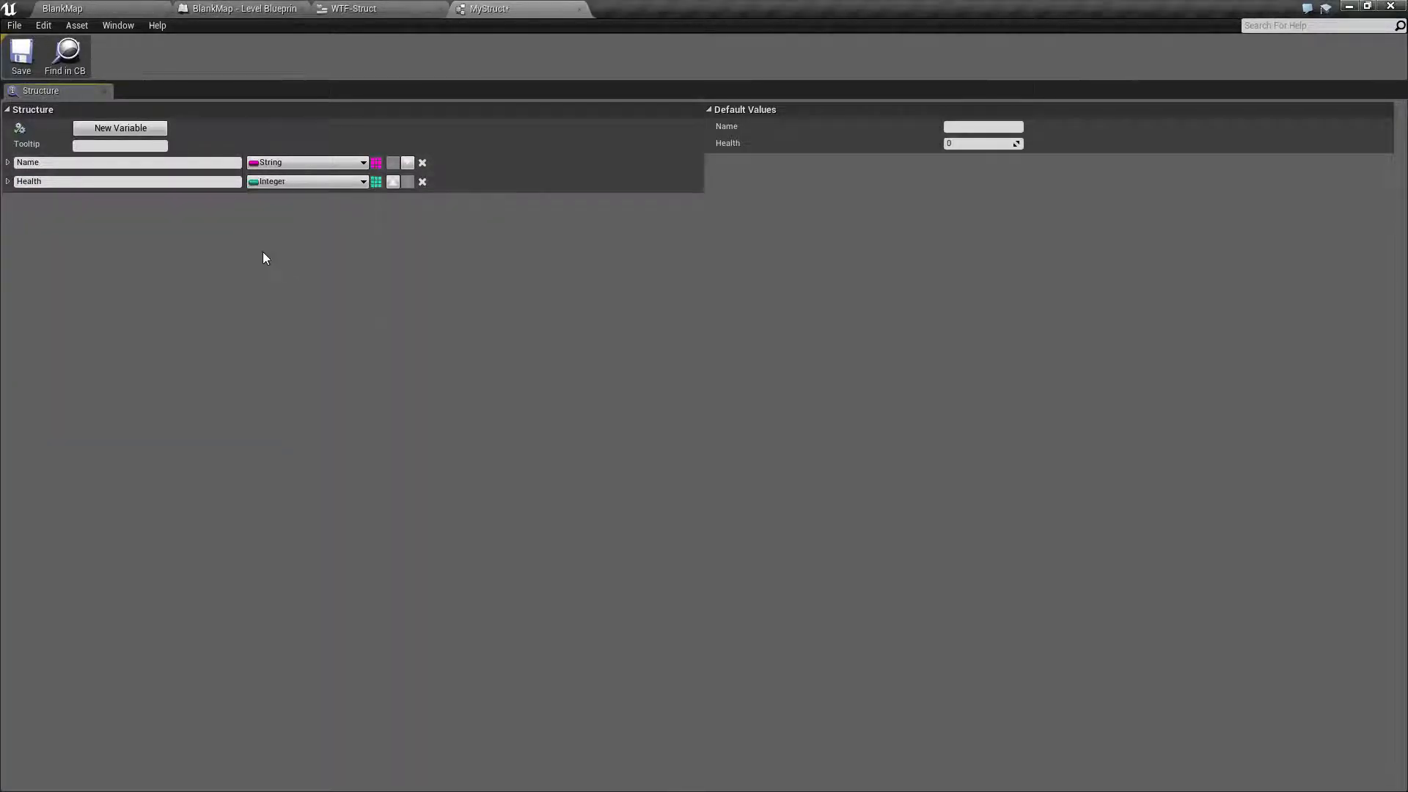
Set MyStruct's defaults to Health 100 and Name Monster, returning to the WTF-Struct graph.
{"action": "left_click", "coordinate": [126, 180]}
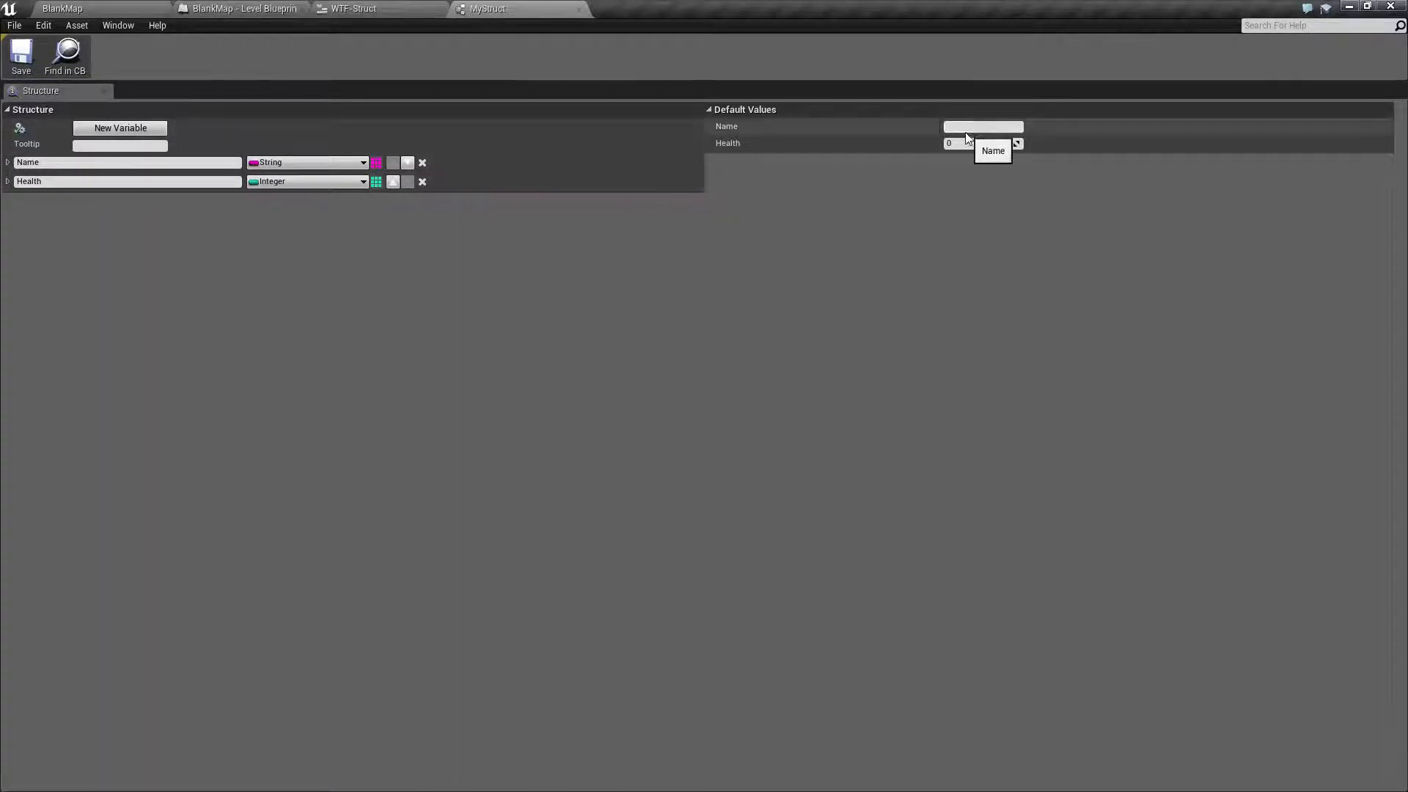
{"action": "left_click", "coordinate": [982, 127]}
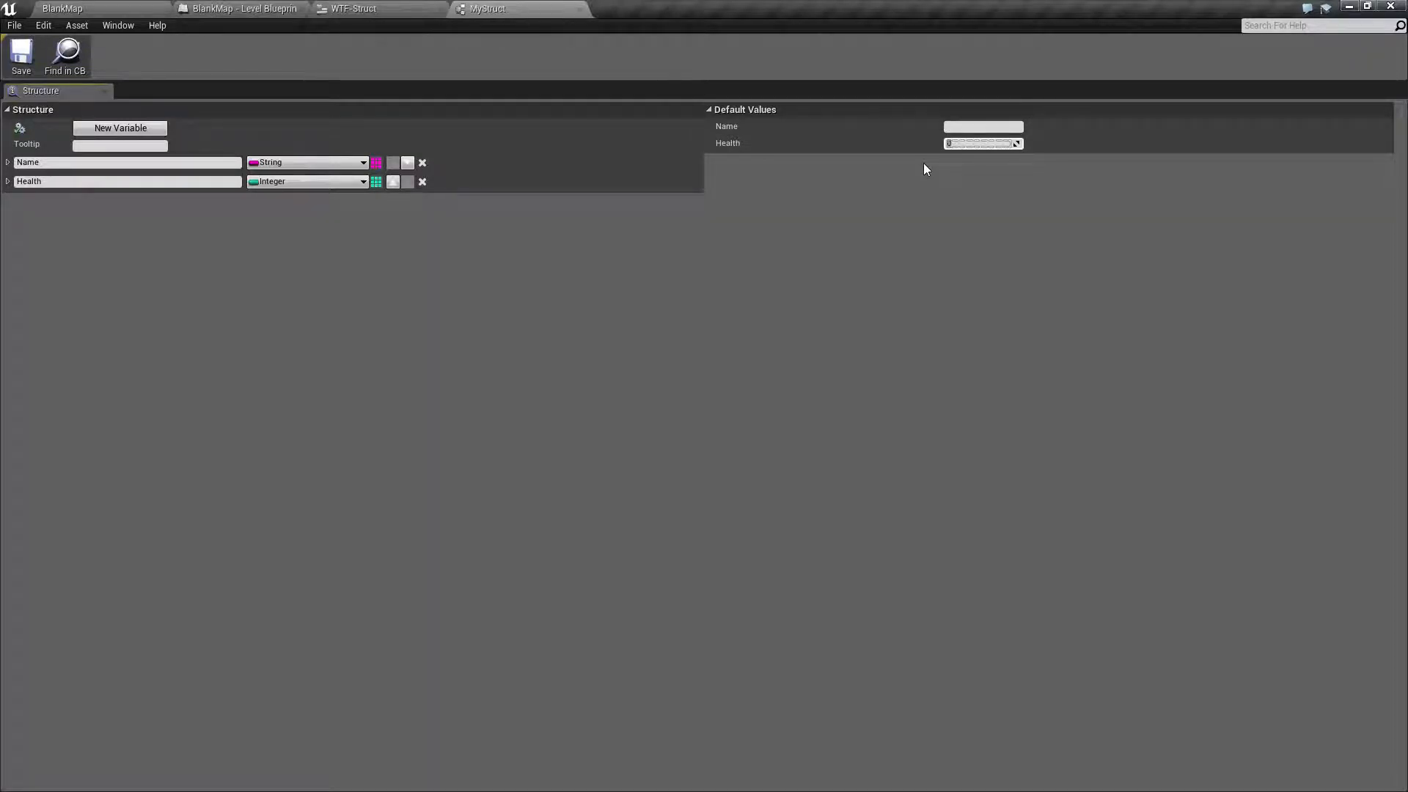
{"action": "type", "text": "100"}
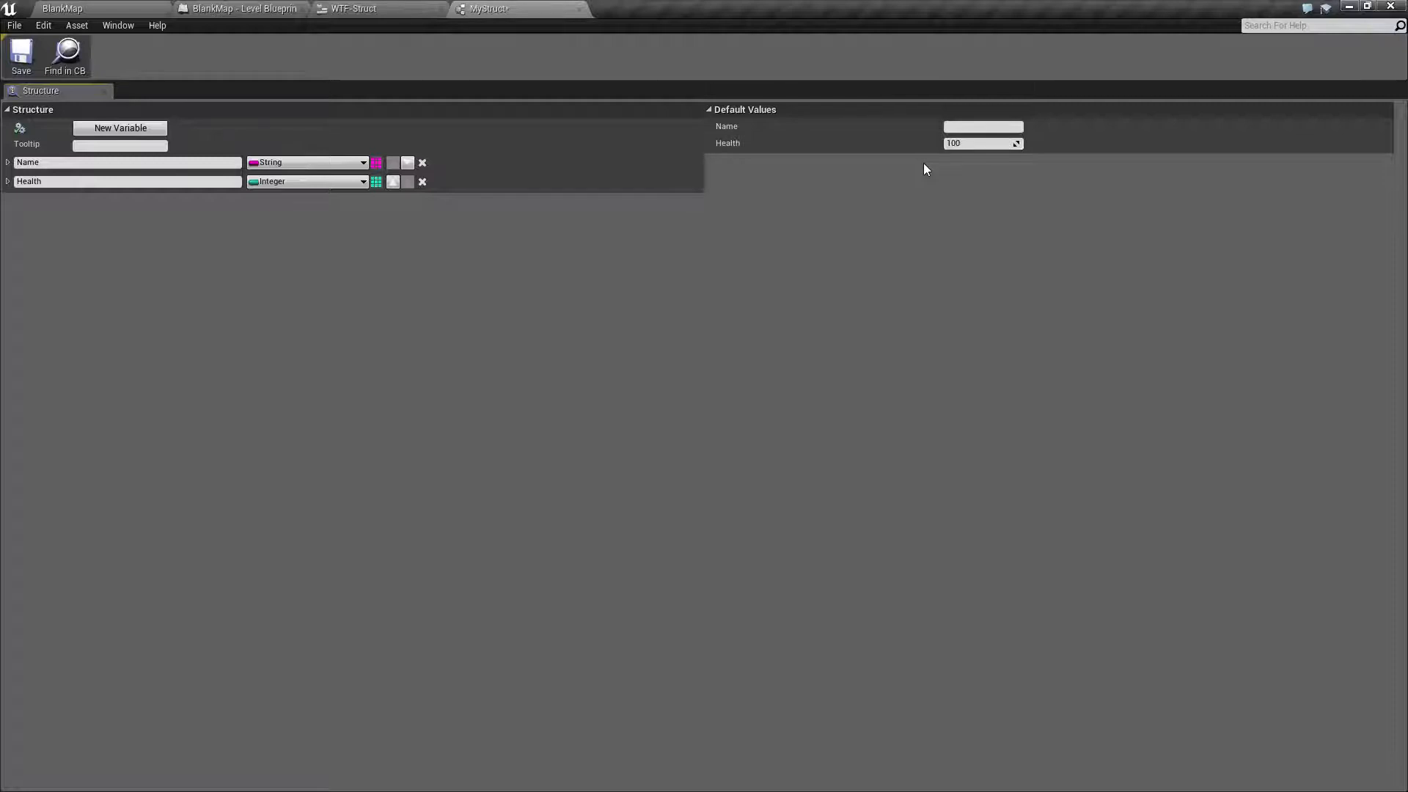
{"action": "left_click", "coordinate": [983, 126]}
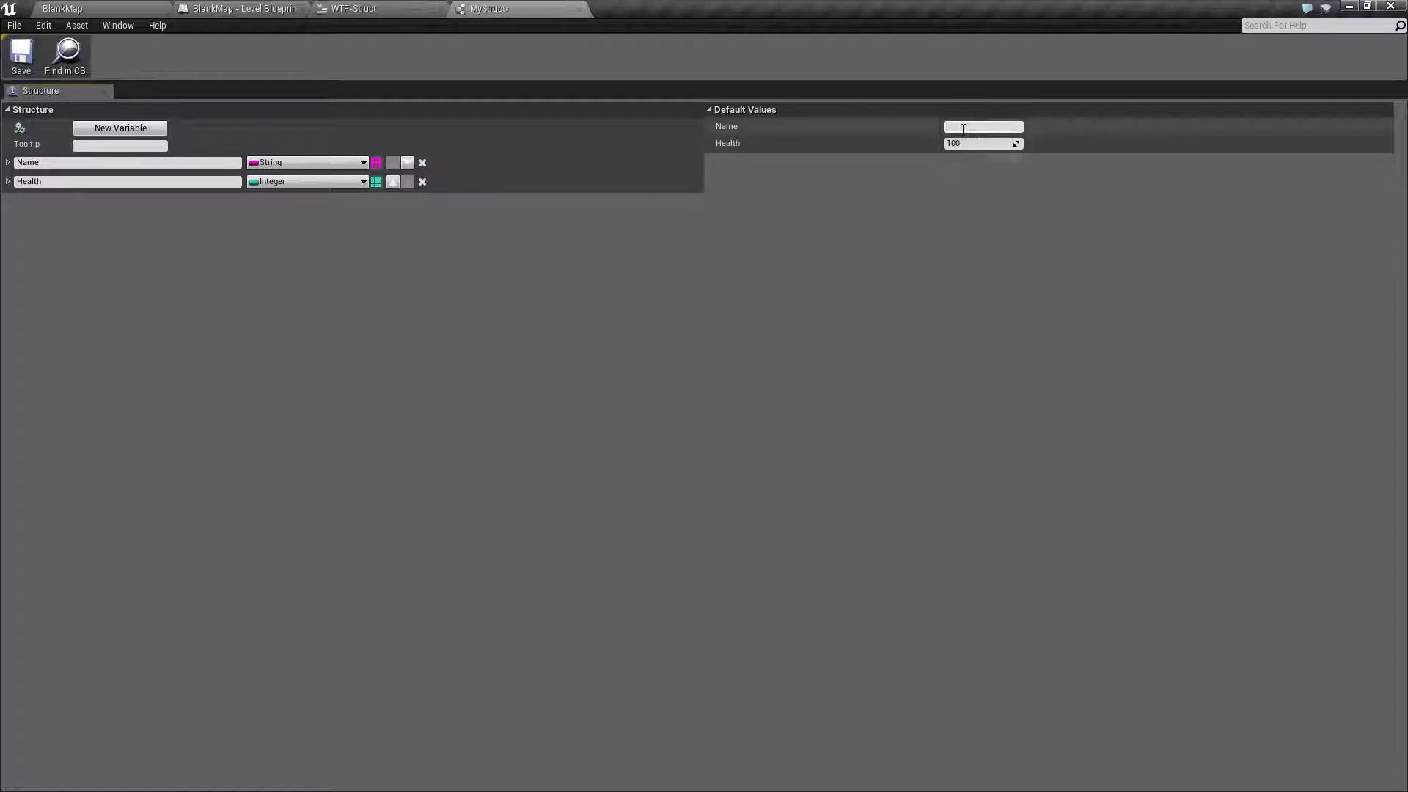
{"action": "type", "text": "Monster"}
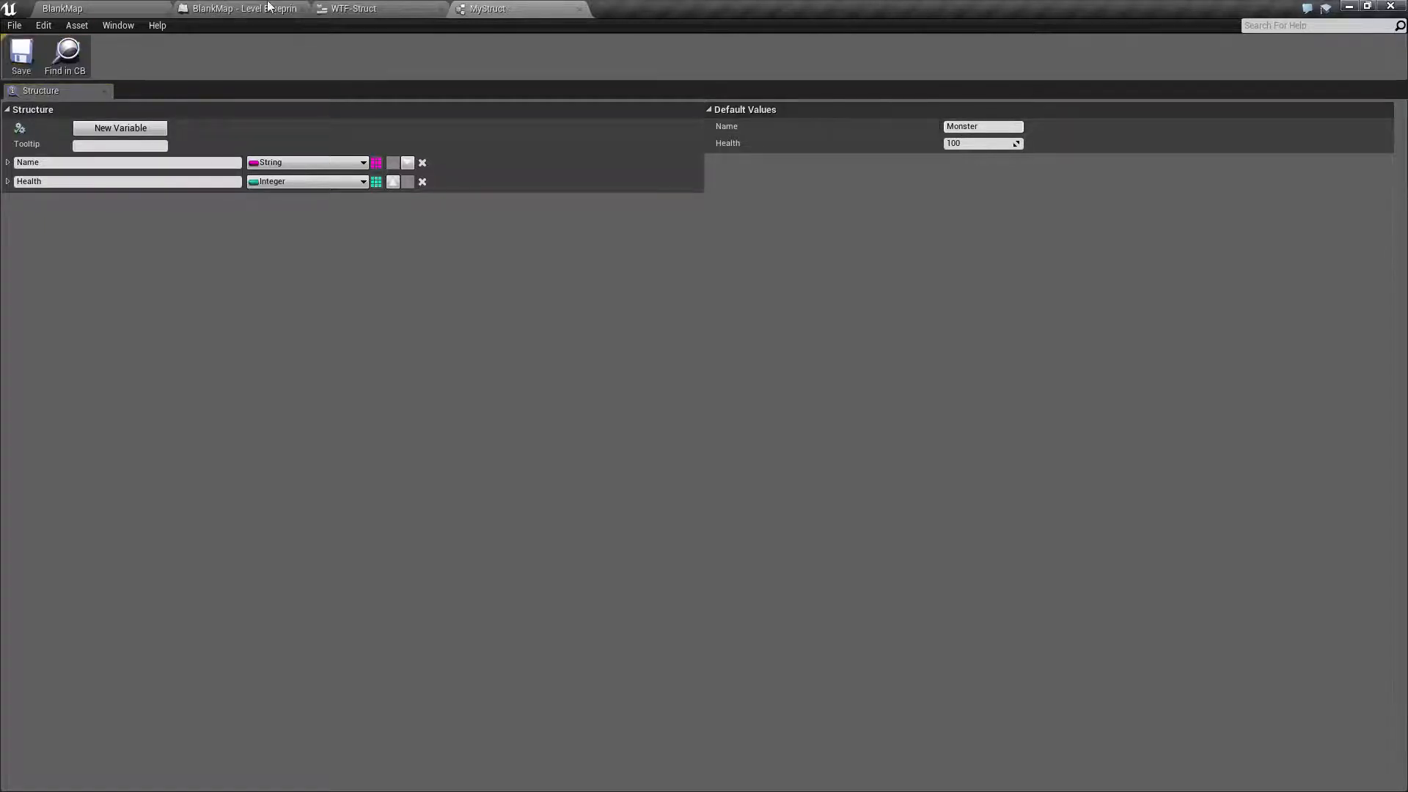
{"action": "left_click", "coordinate": [353, 9]}
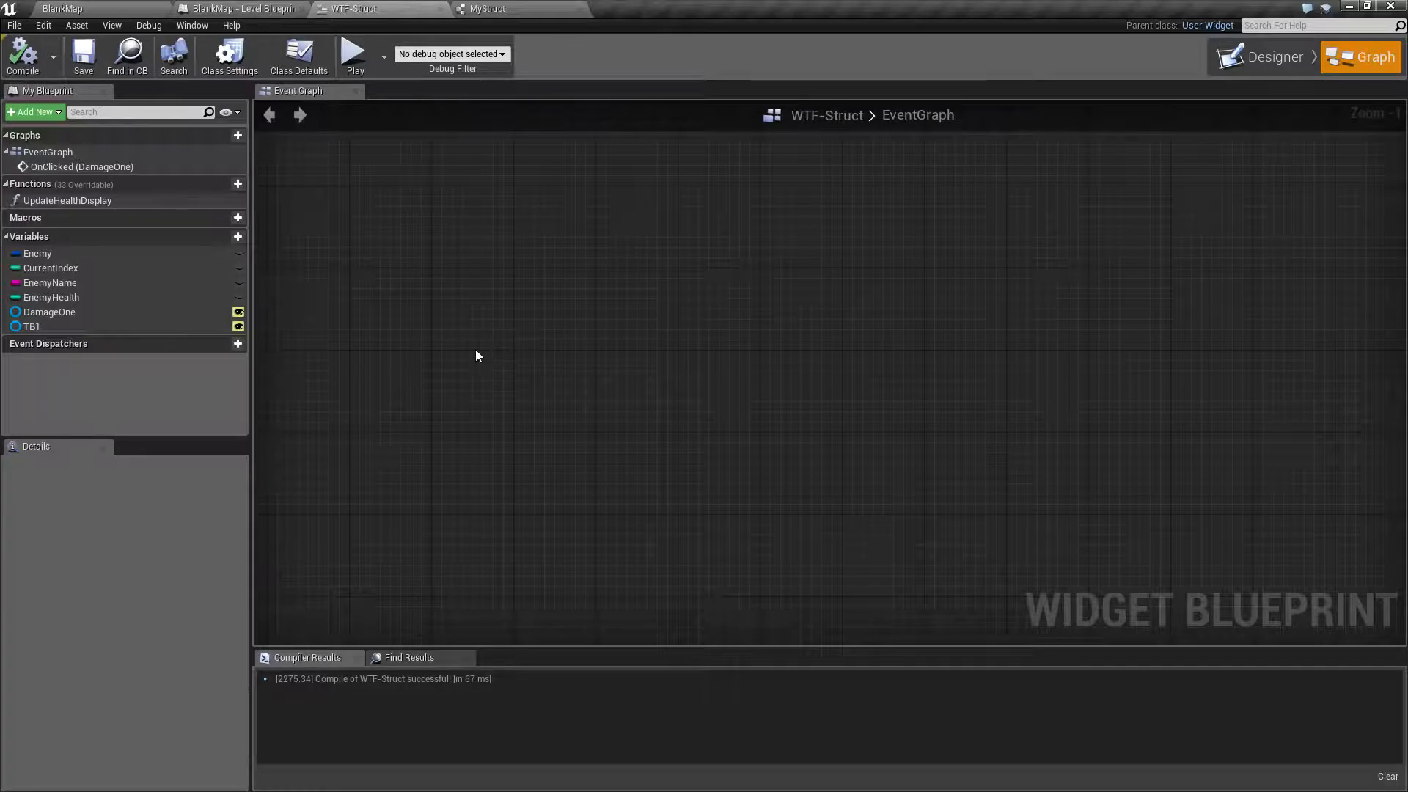
{"action": "left_click", "coordinate": [39, 254]}
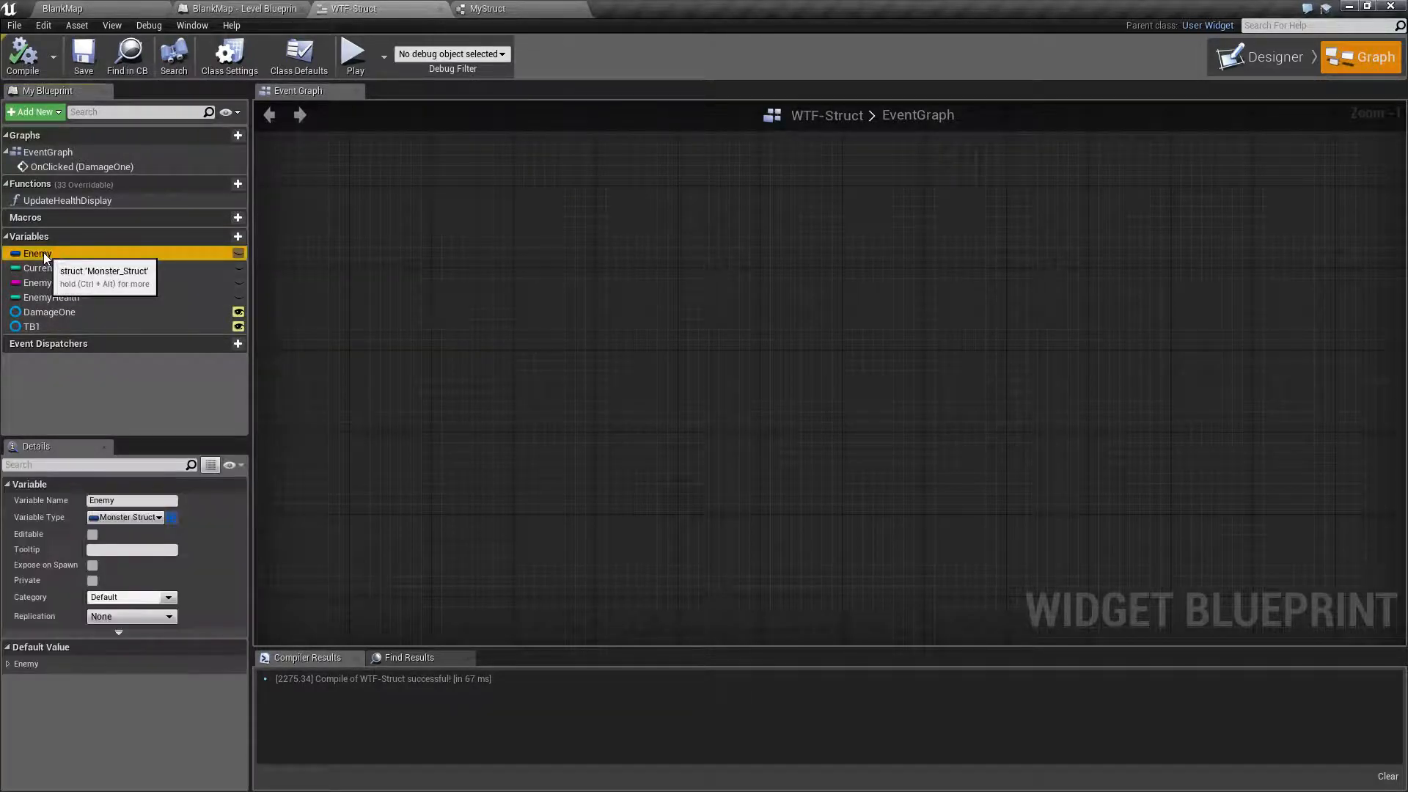
{"action": "mouse_move", "coordinate": [22, 673]}
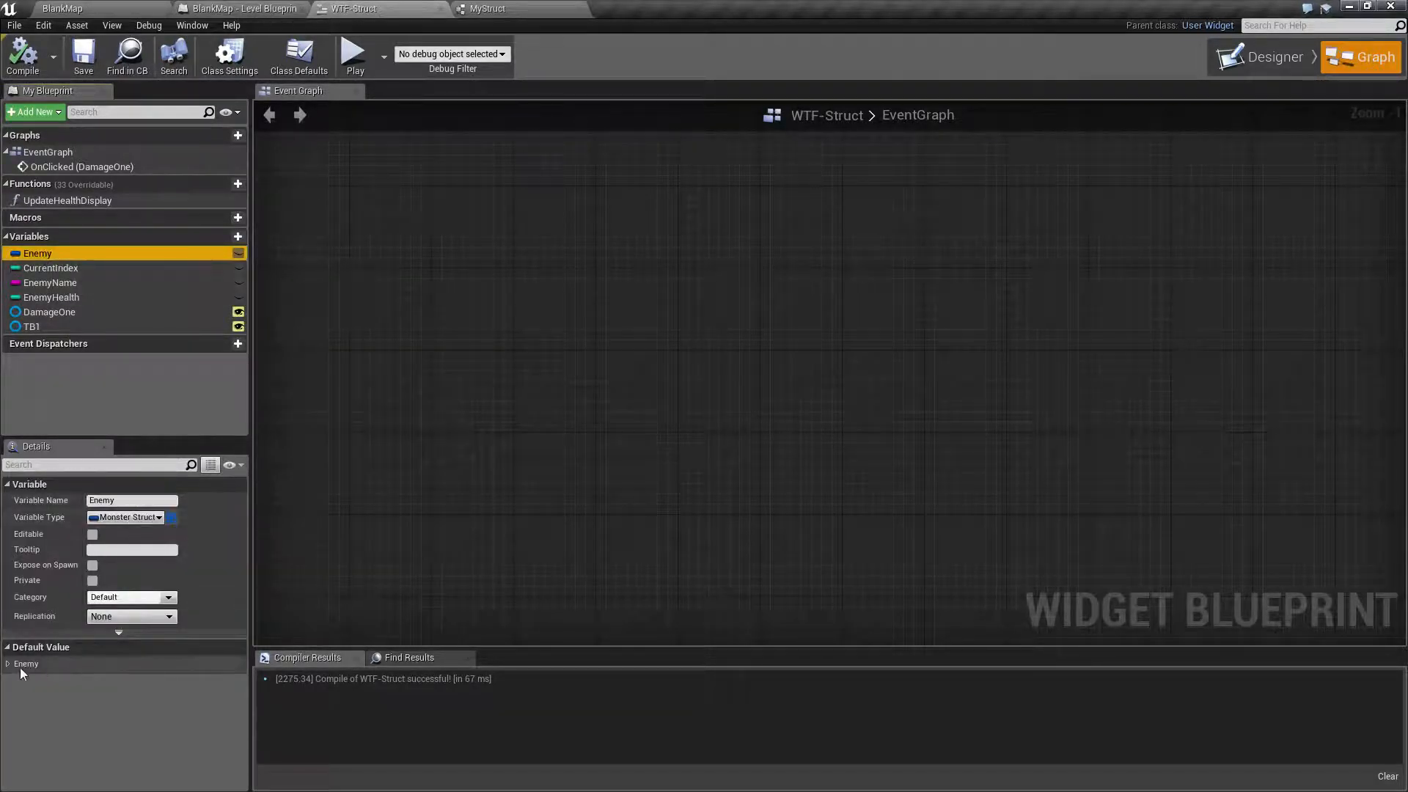
{"action": "left_click", "coordinate": [8, 663]}
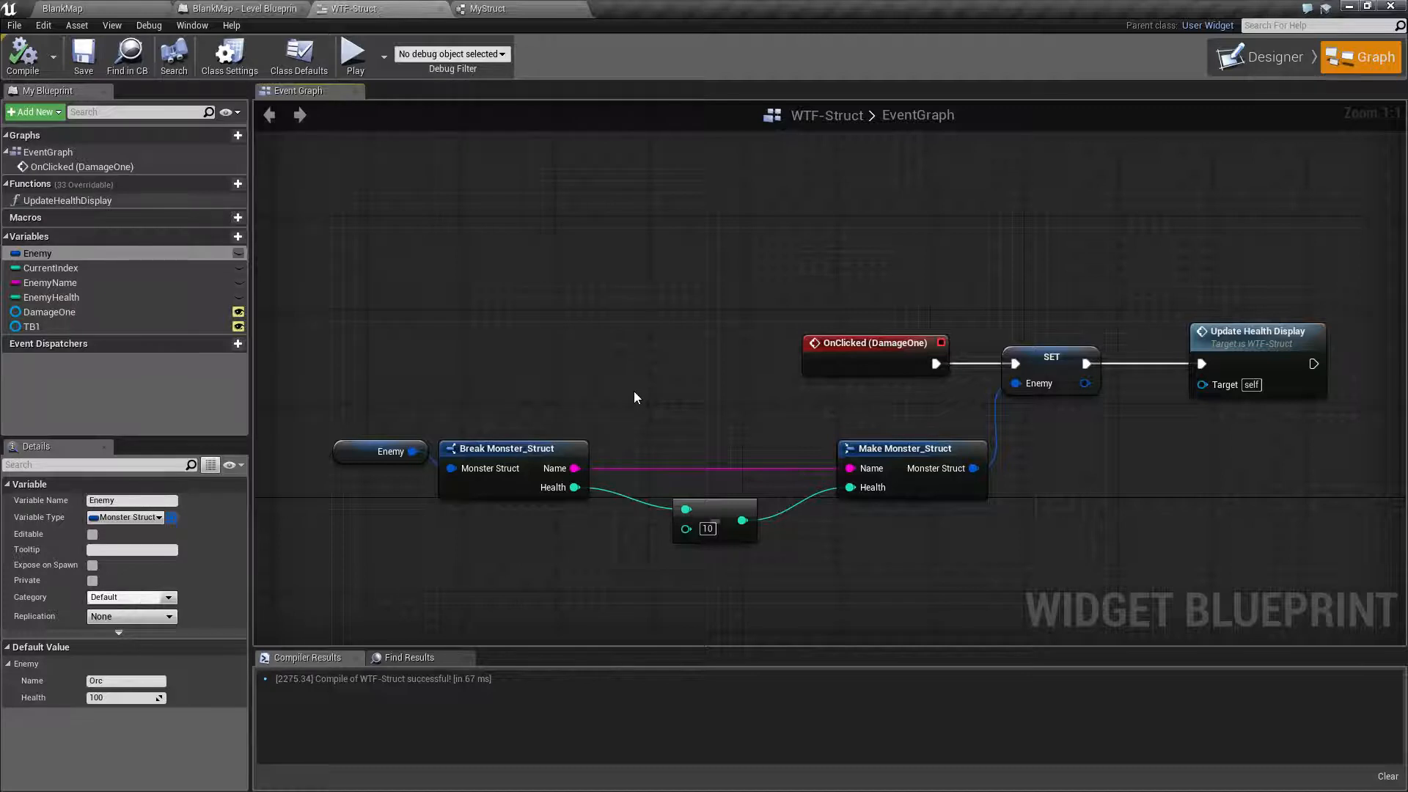
{"action": "mouse_move", "coordinate": [655, 407]}
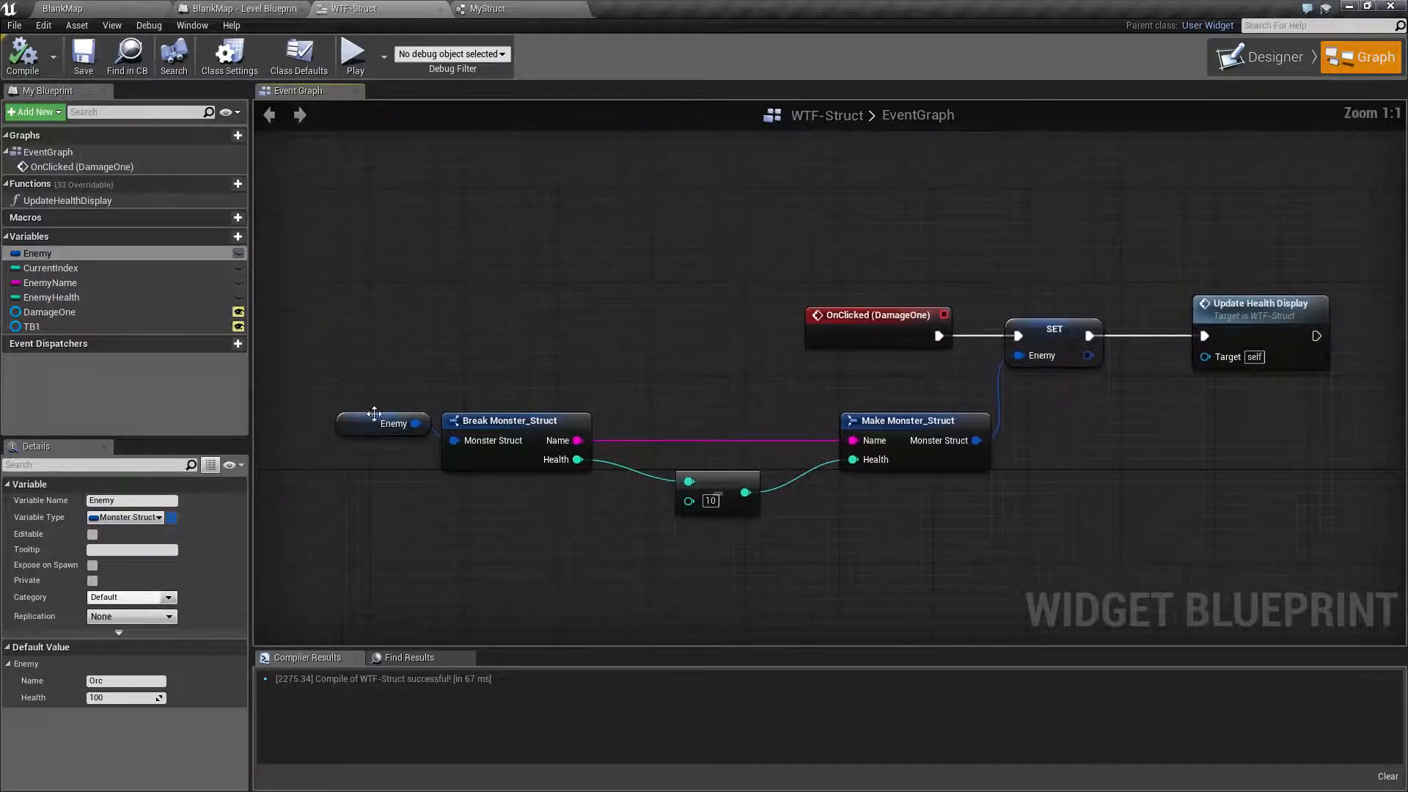
{"action": "left_click", "coordinate": [393, 423]}
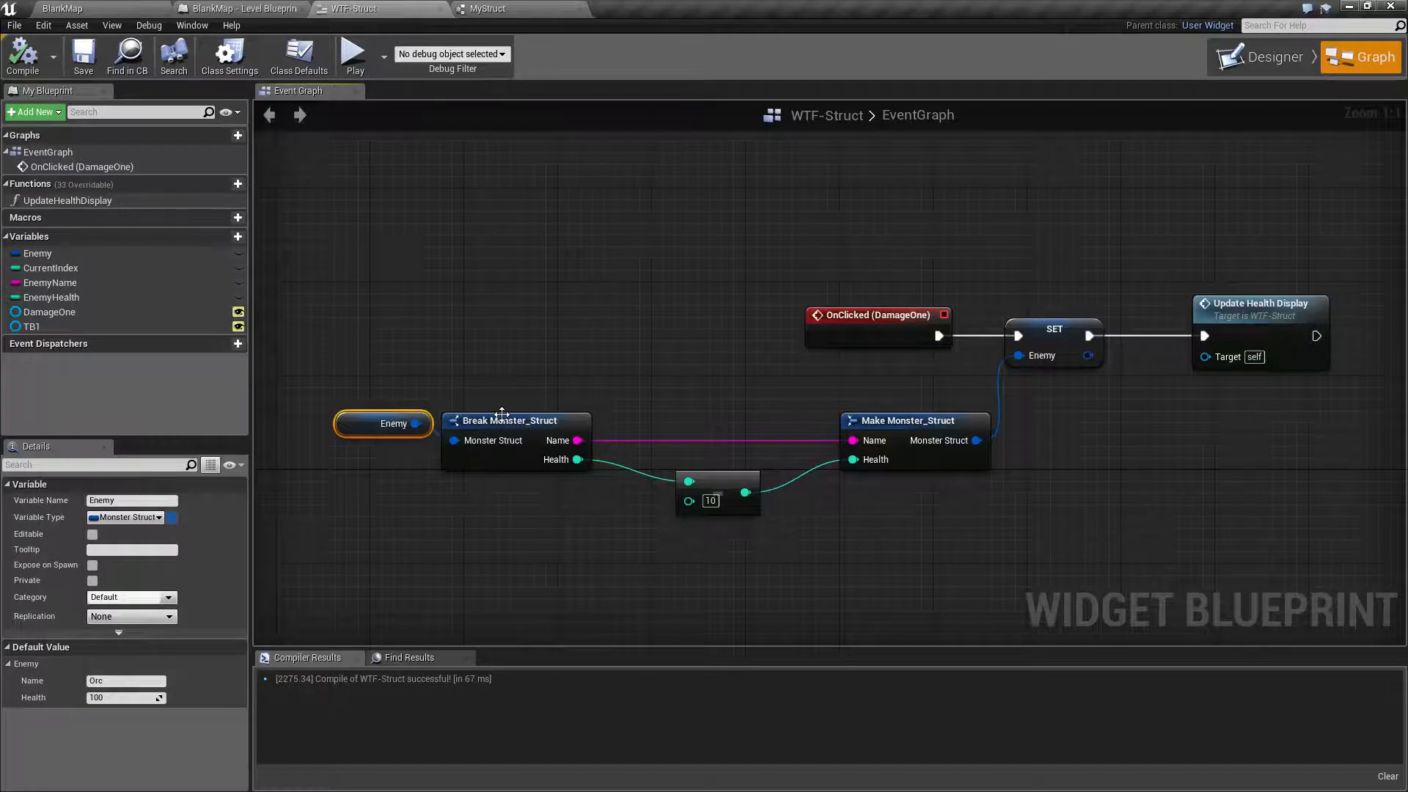
{"action": "left_click", "coordinate": [515, 421]}
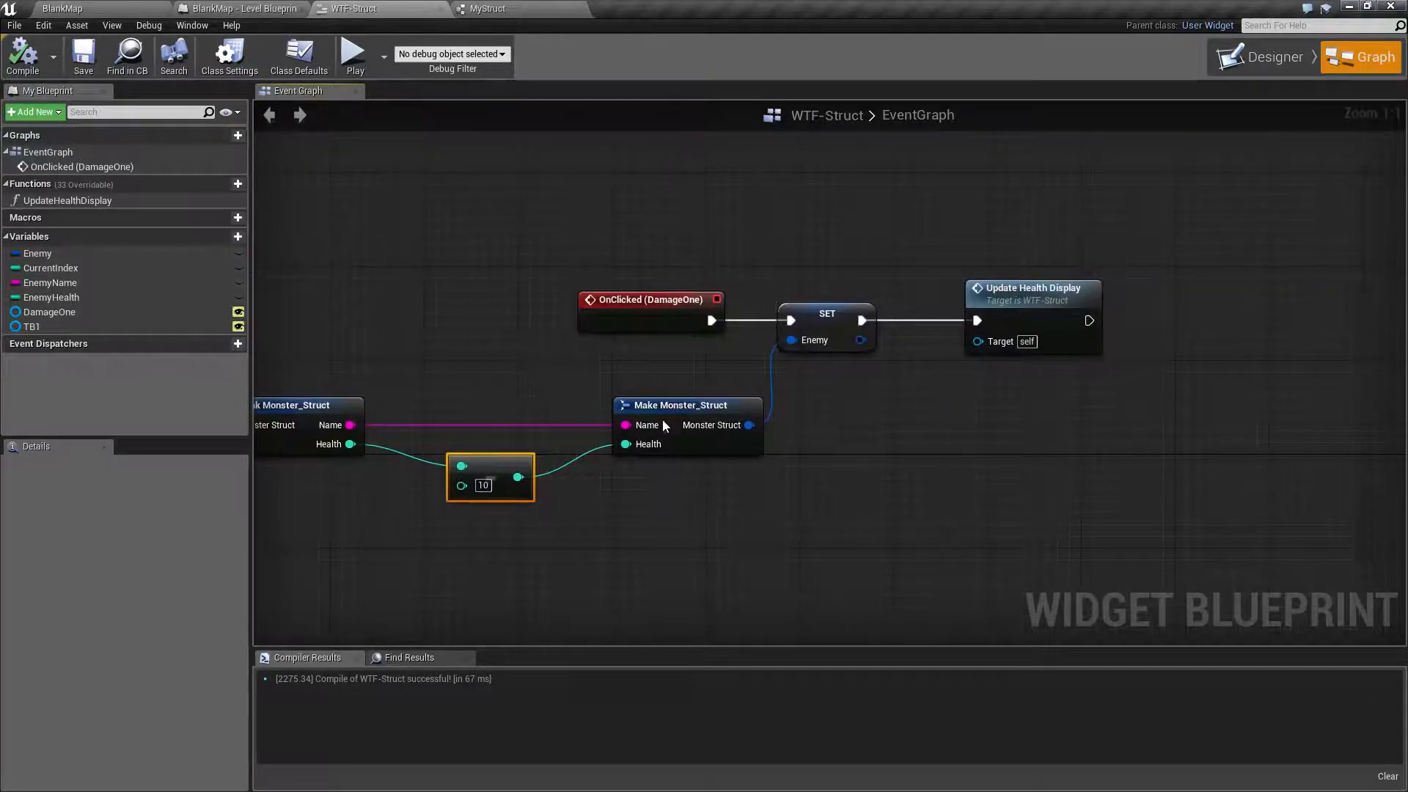
{"action": "left_click", "coordinate": [647, 443]}
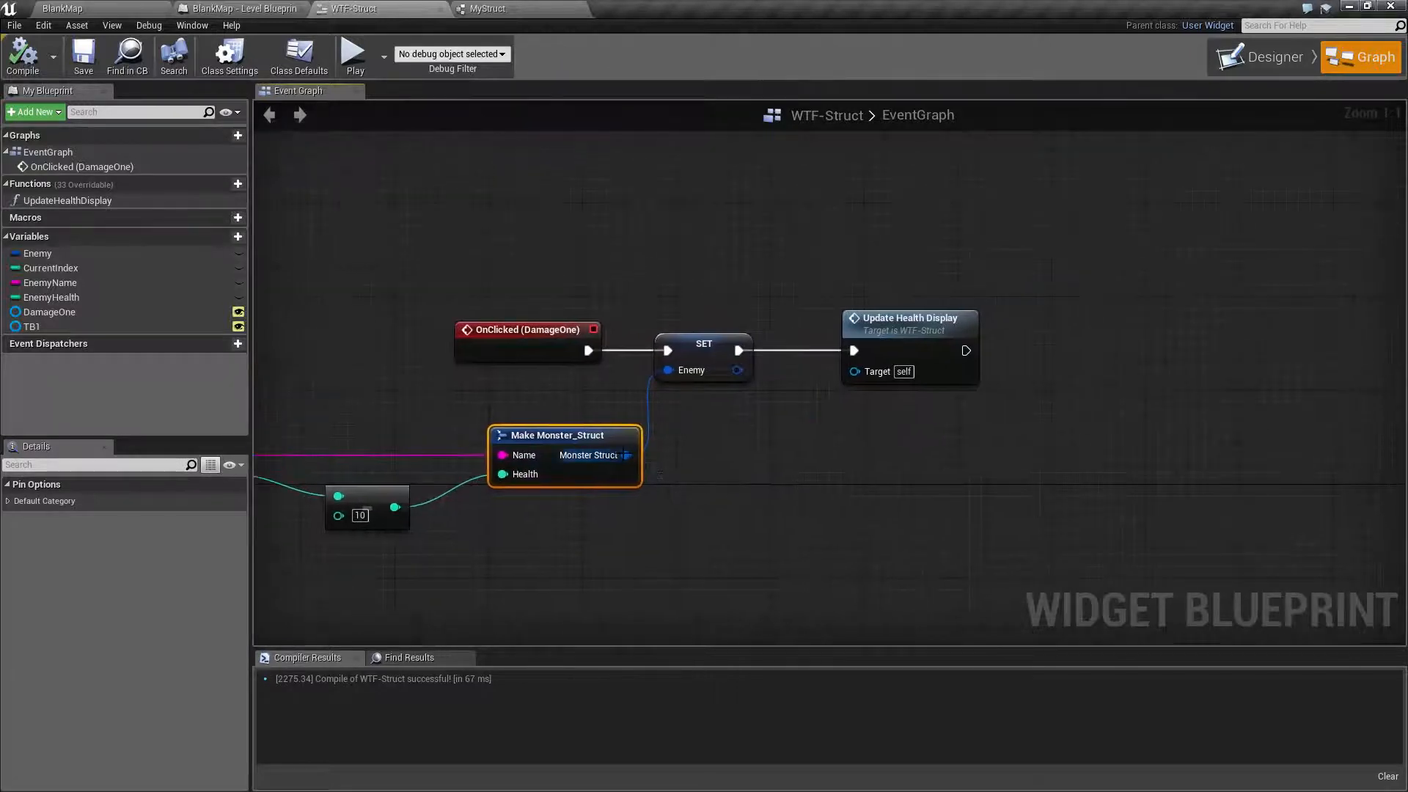
{"action": "mouse_move", "coordinate": [610, 459]}
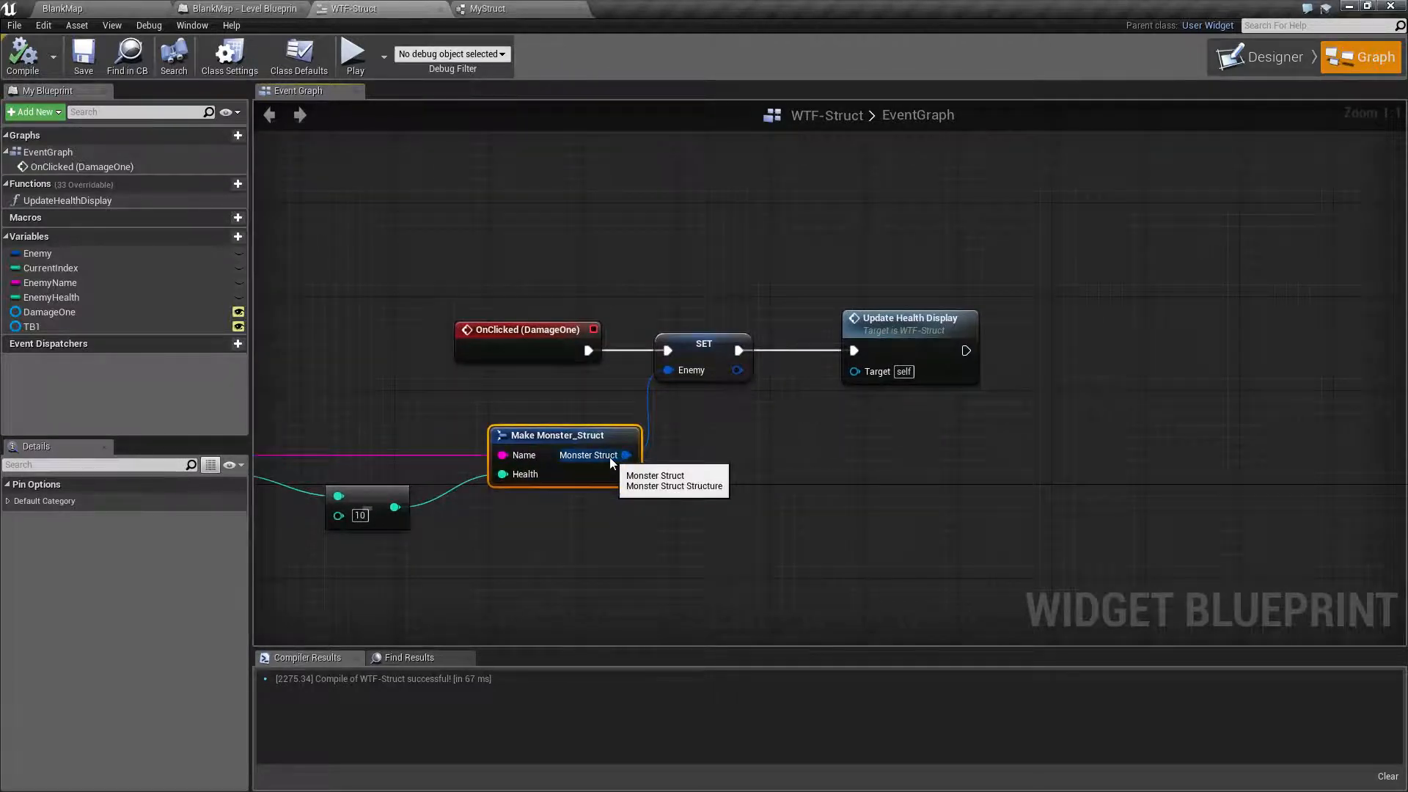
{"action": "left_click", "coordinate": [702, 343]}
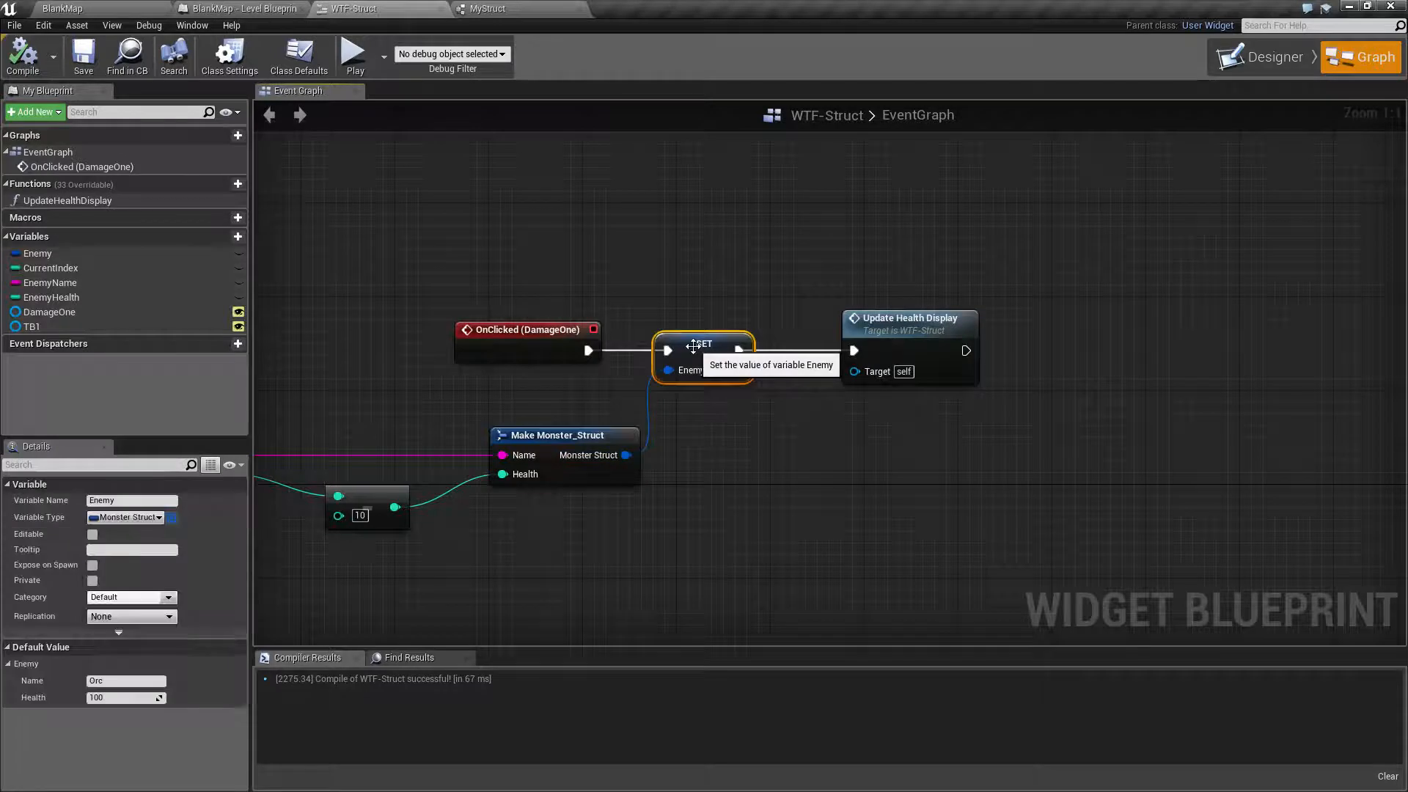
{"action": "mouse_move", "coordinate": [546, 474]}
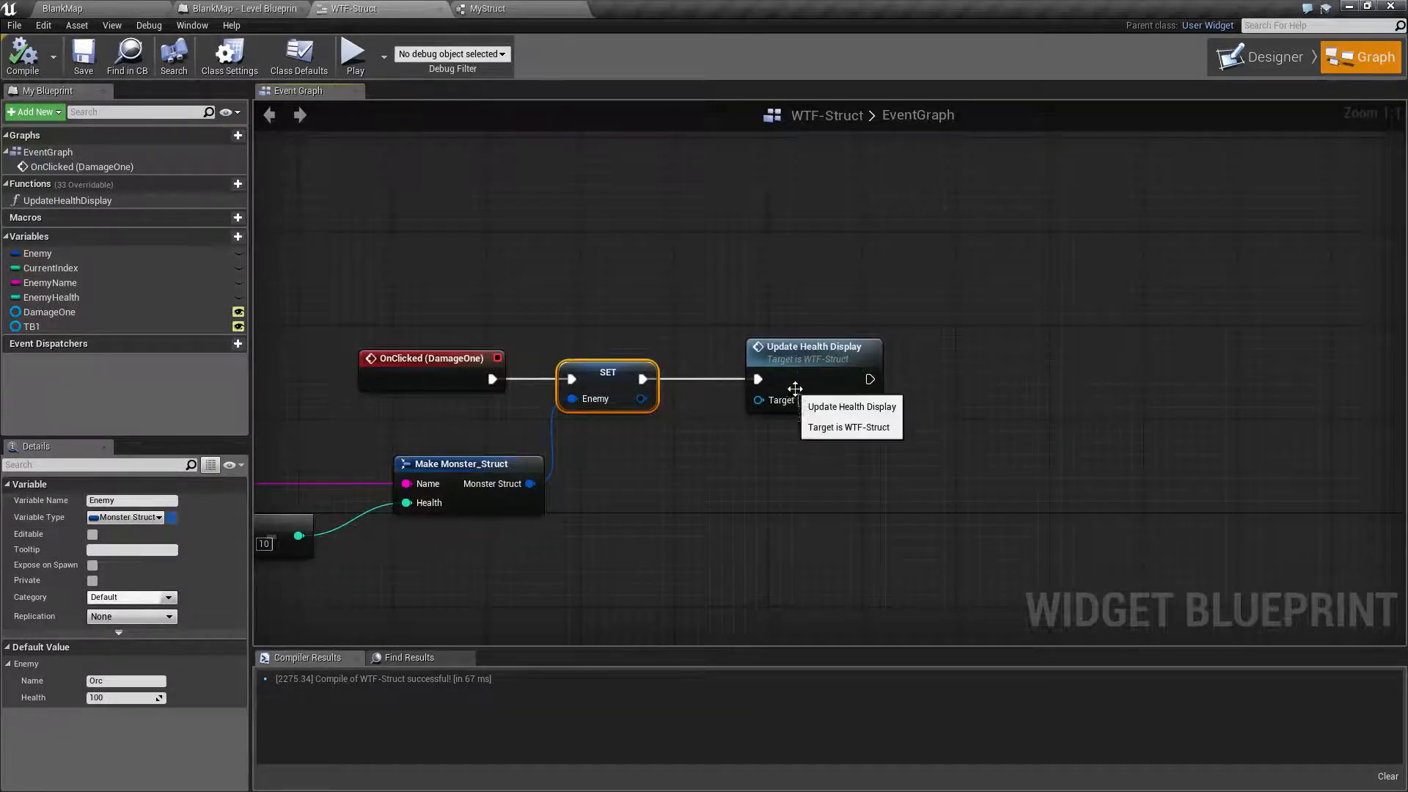
{"action": "mouse_move", "coordinate": [804, 370]}
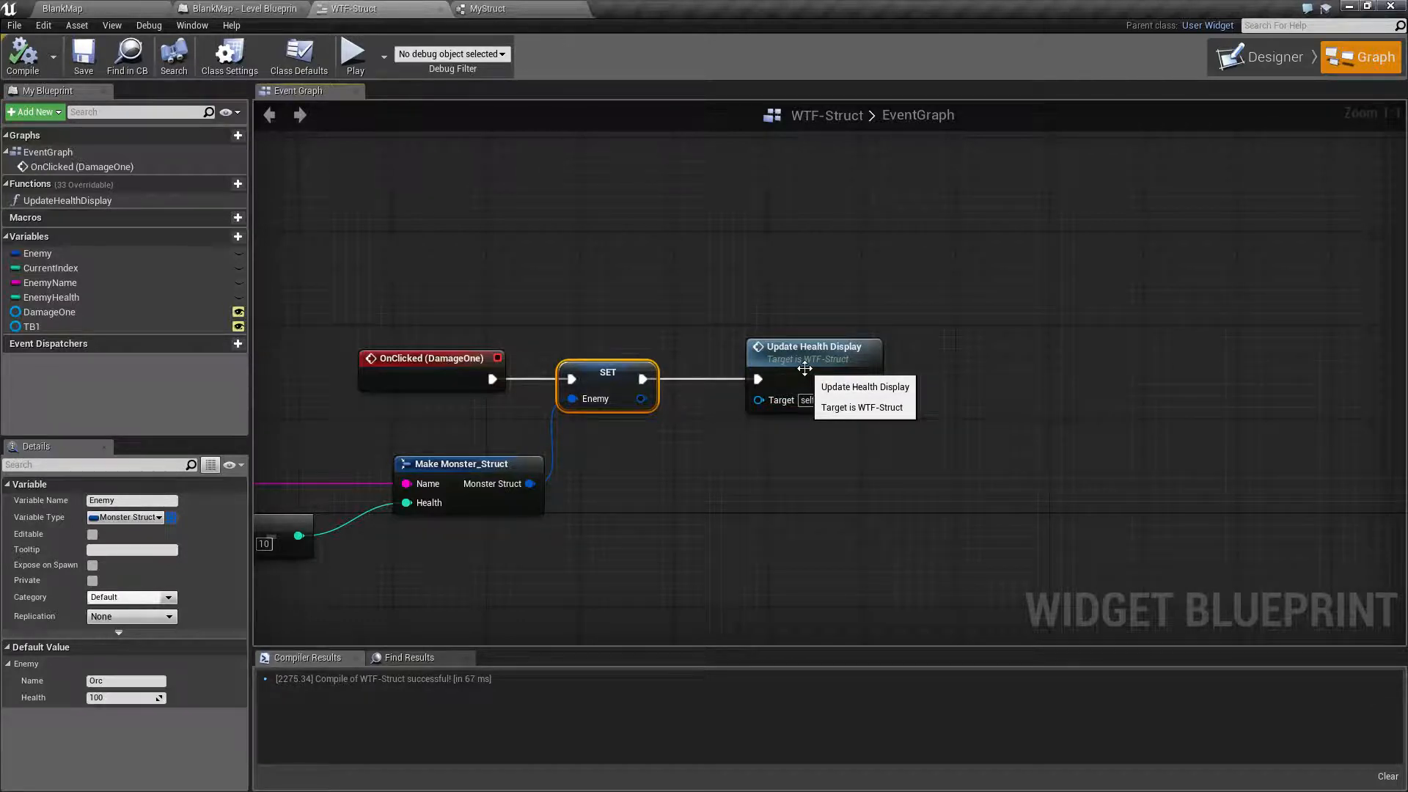
Play-test: three Damage presses drop Orc's health 100→70→40→10, then close the preview.
{"action": "left_click", "coordinate": [353, 54]}
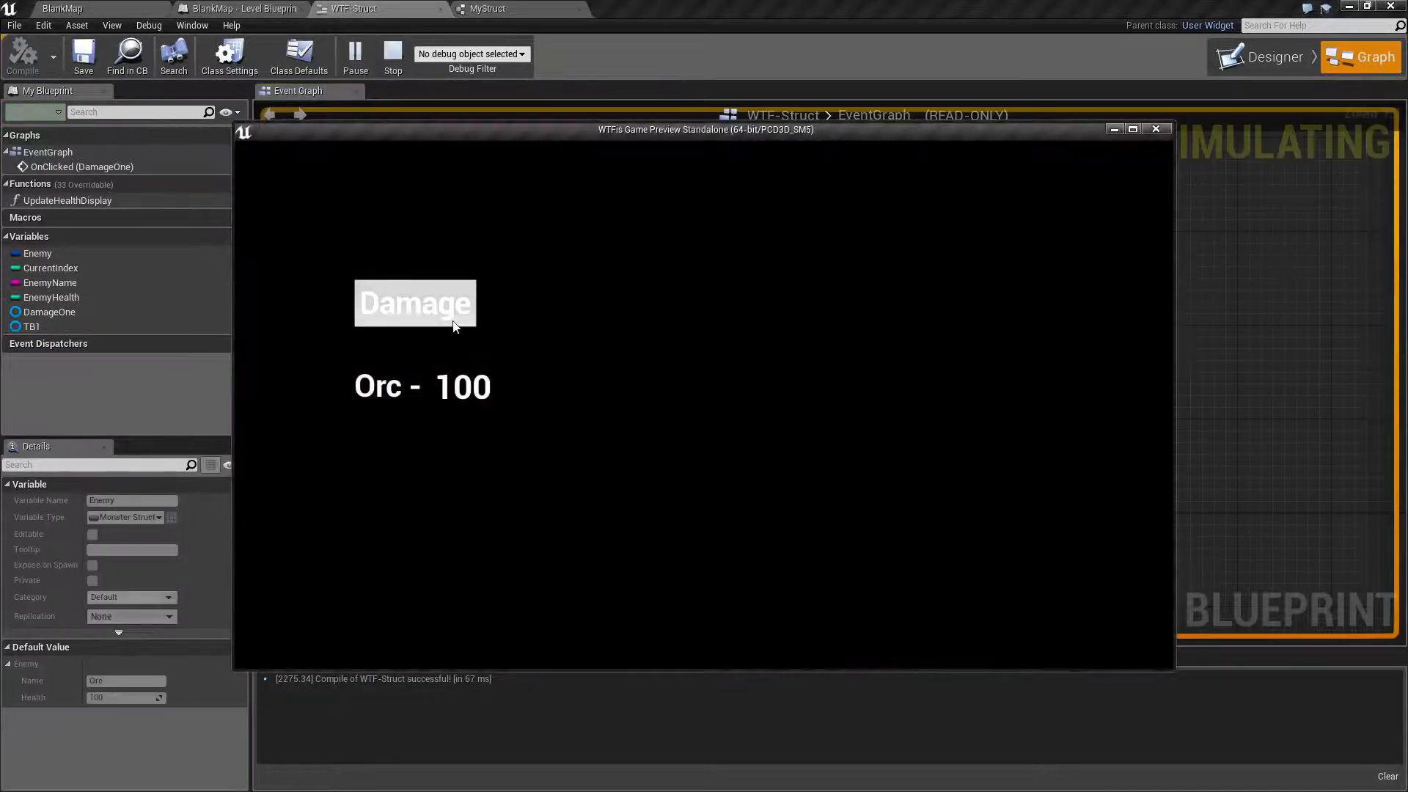
{"action": "left_click", "coordinate": [415, 303]}
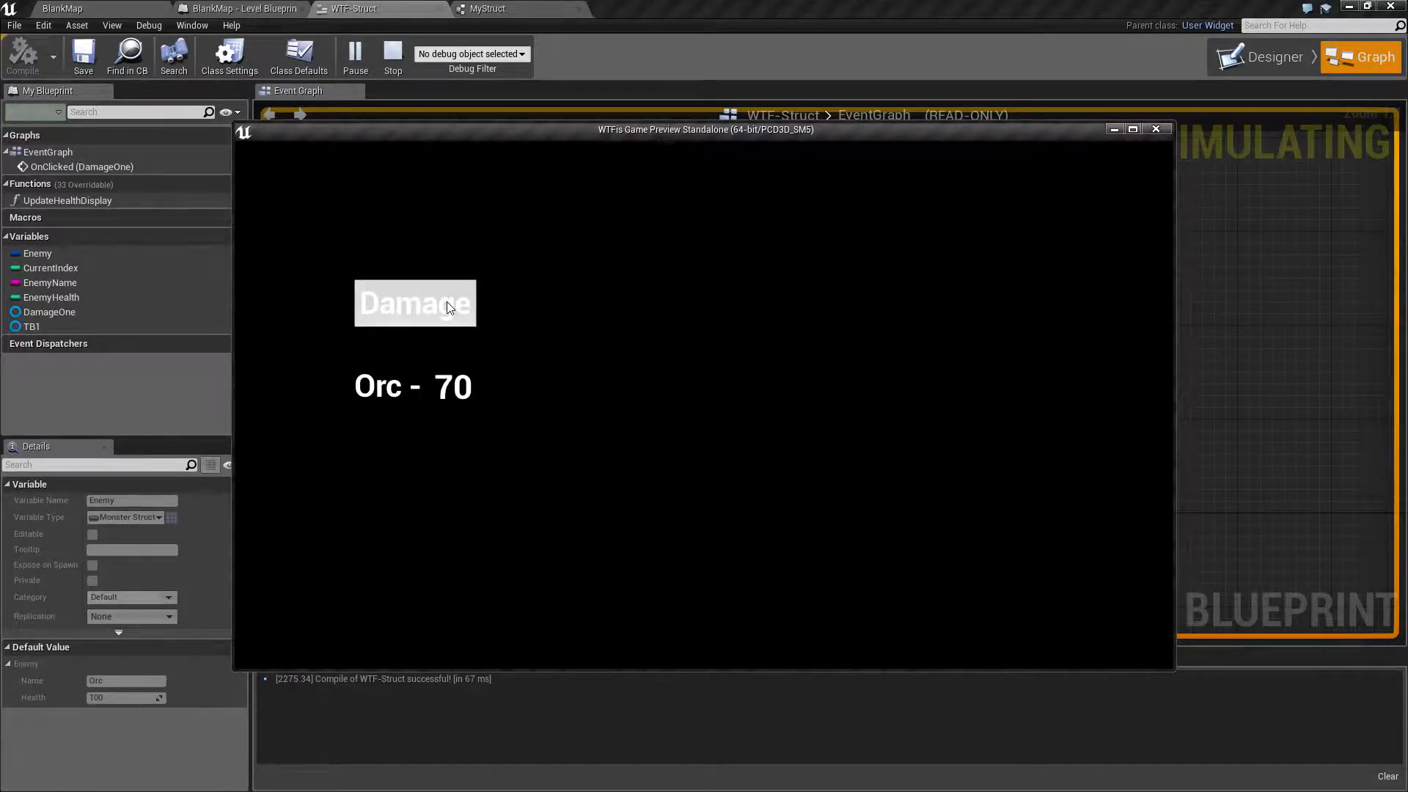
{"action": "left_click", "coordinate": [415, 302]}
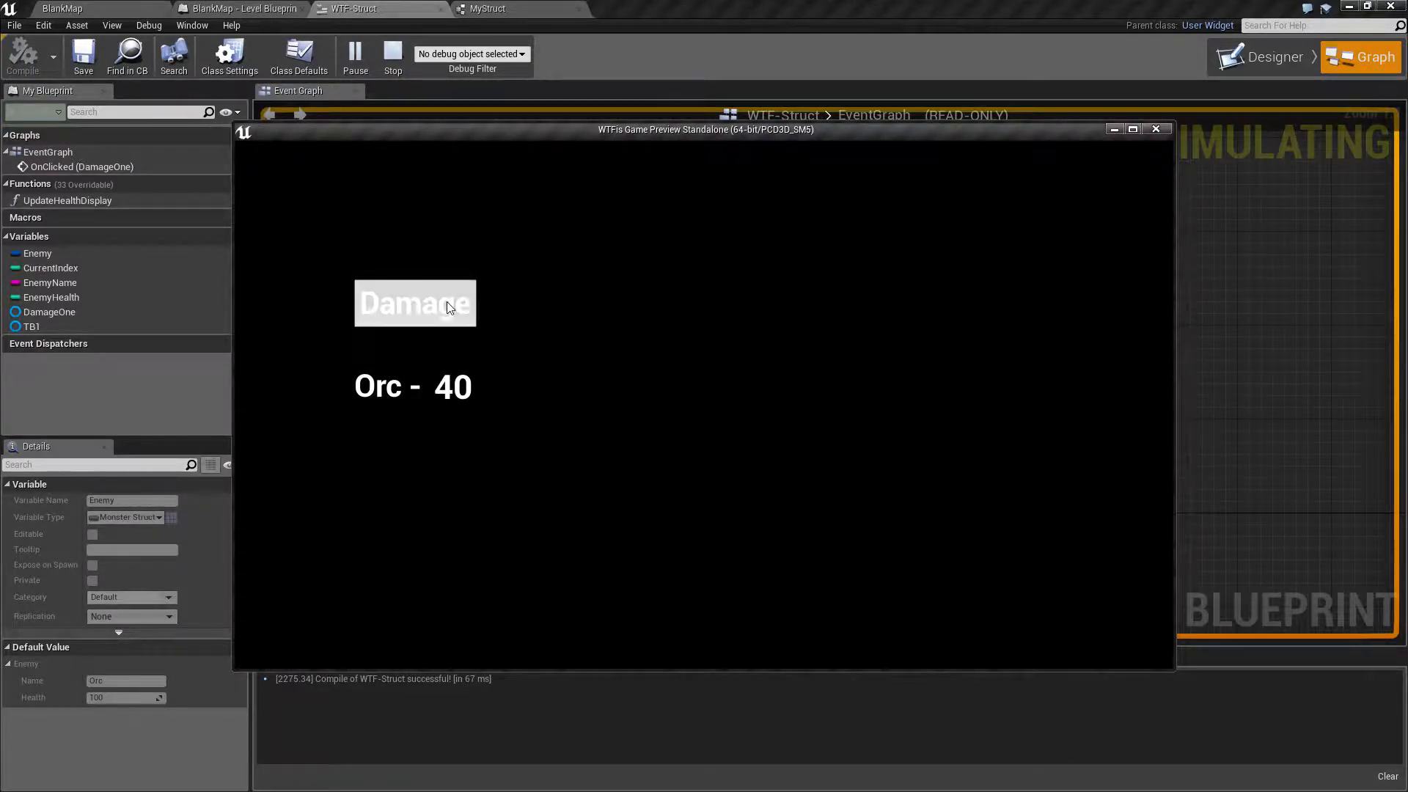
{"action": "left_click", "coordinate": [414, 302]}
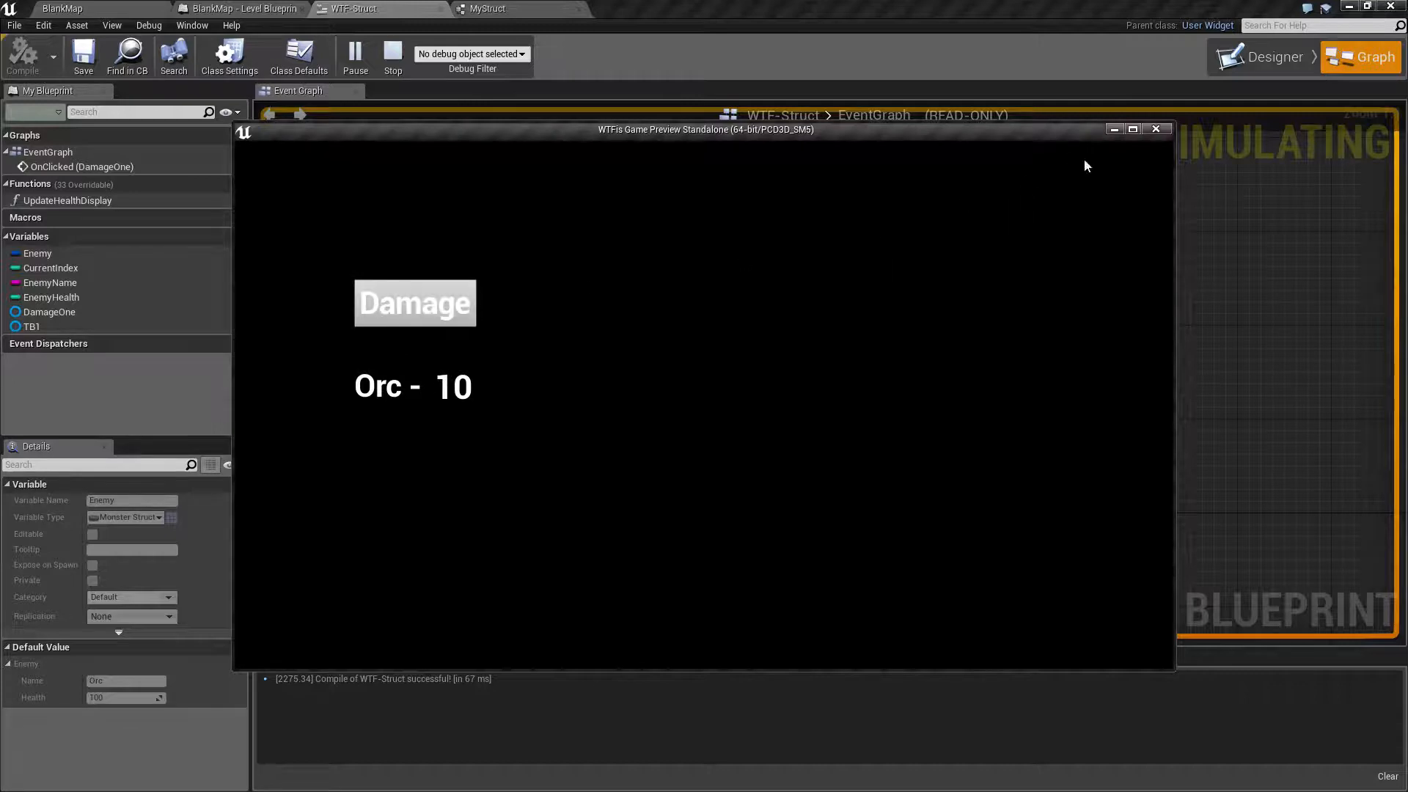
{"action": "left_click", "coordinate": [393, 56]}
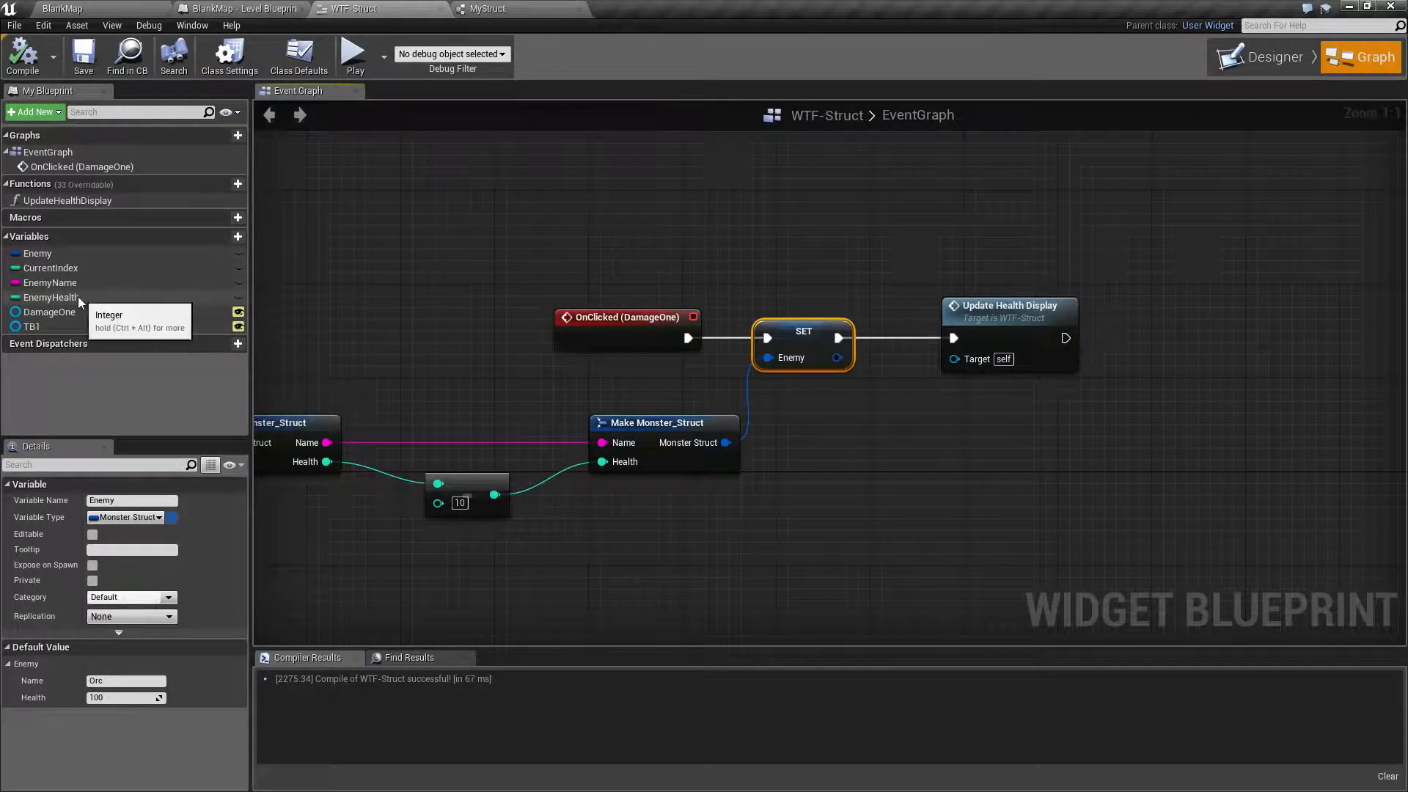
Check EnemyName and Enemy defaults (Orc, 100) in Details while panning the graph.
{"action": "left_click", "coordinate": [53, 281]}
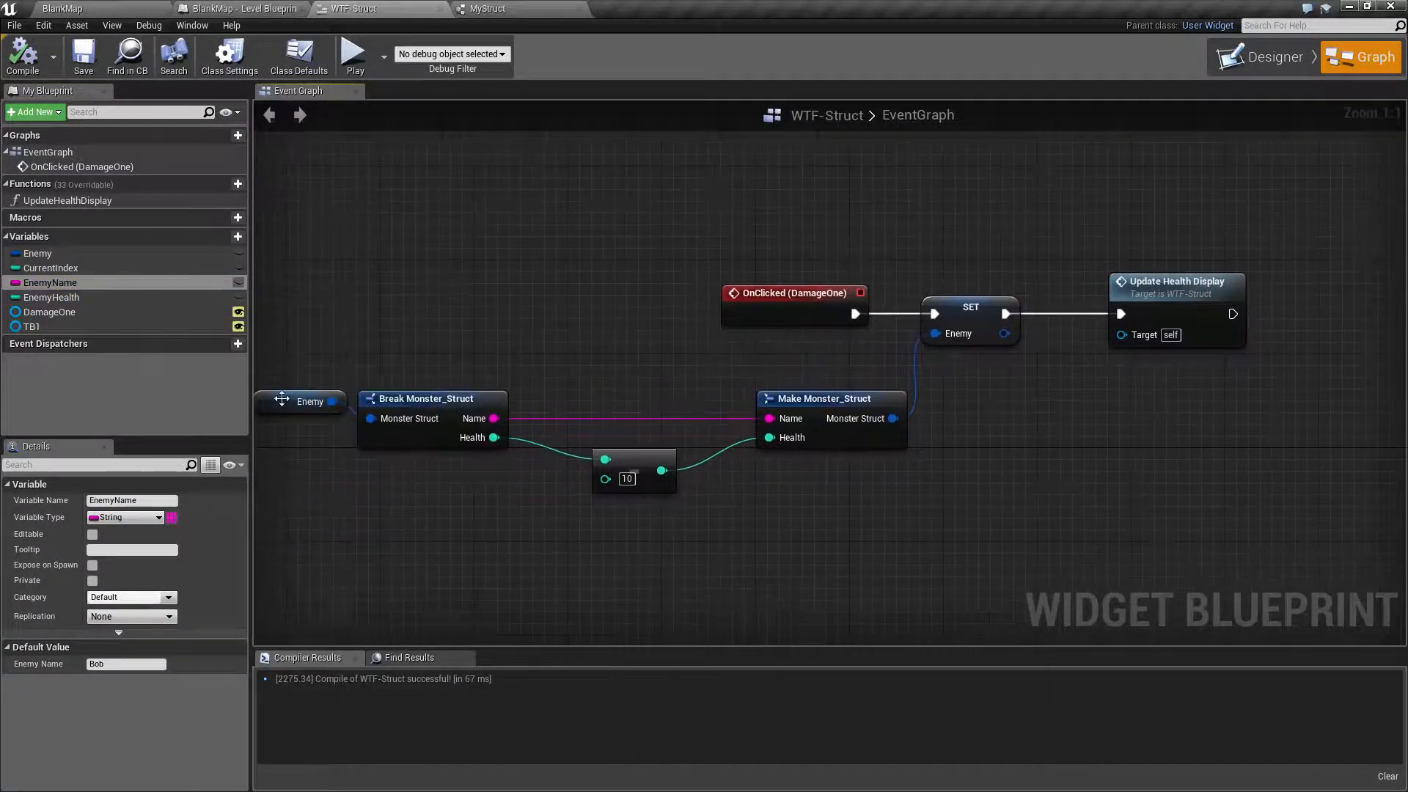
{"action": "left_click", "coordinate": [309, 402]}
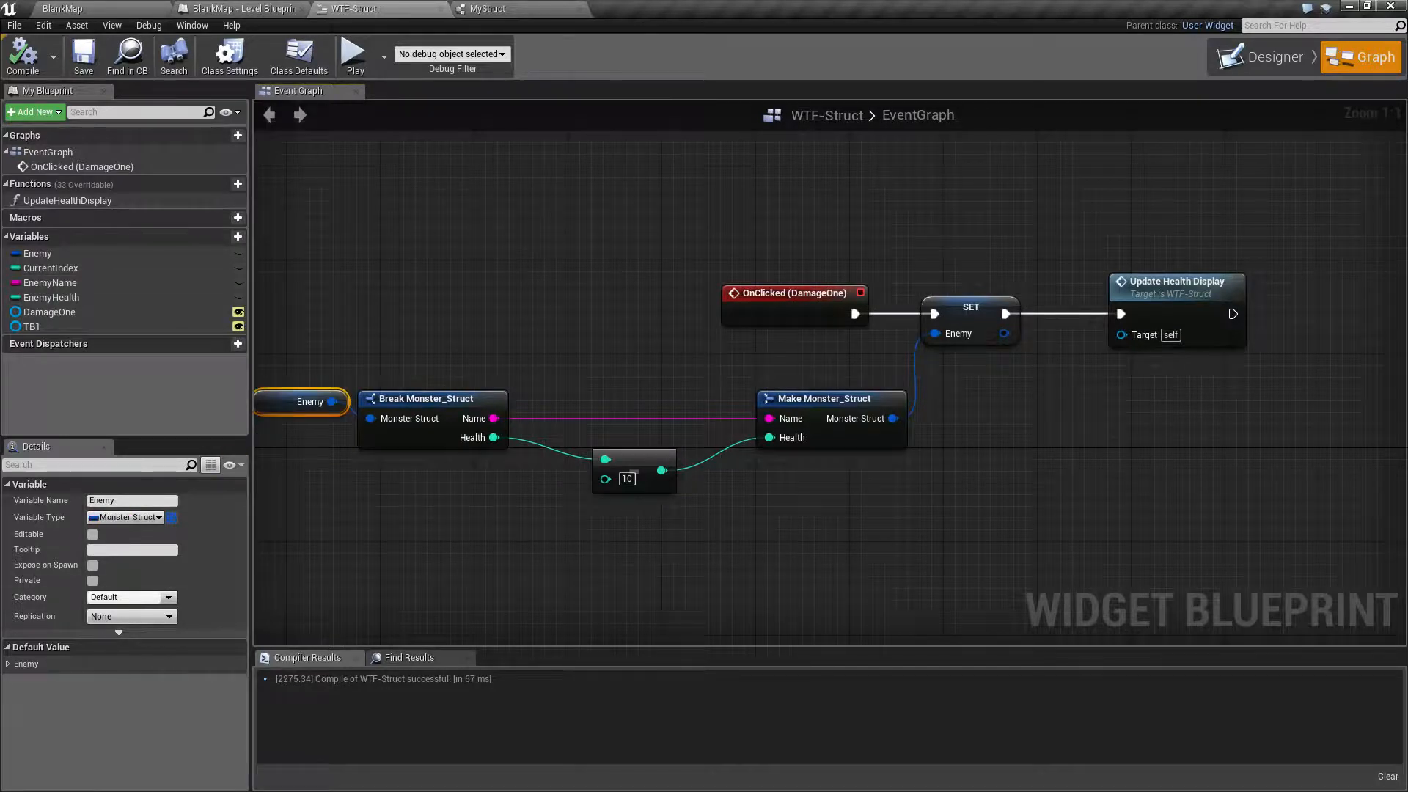
{"action": "left_click", "coordinate": [9, 663]}
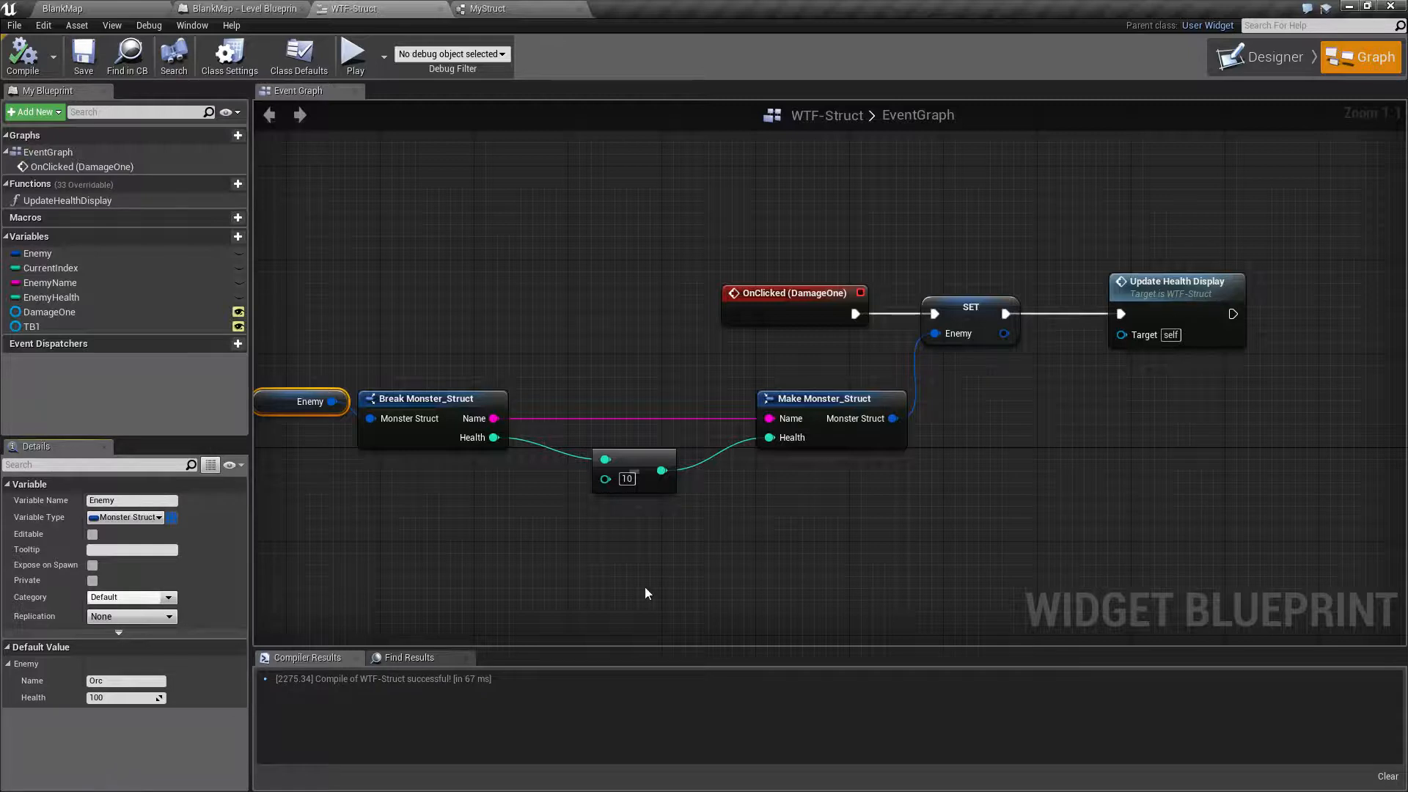
{"action": "left_click_drag", "start_coordinate": [646, 592], "coordinate": [893, 546]}
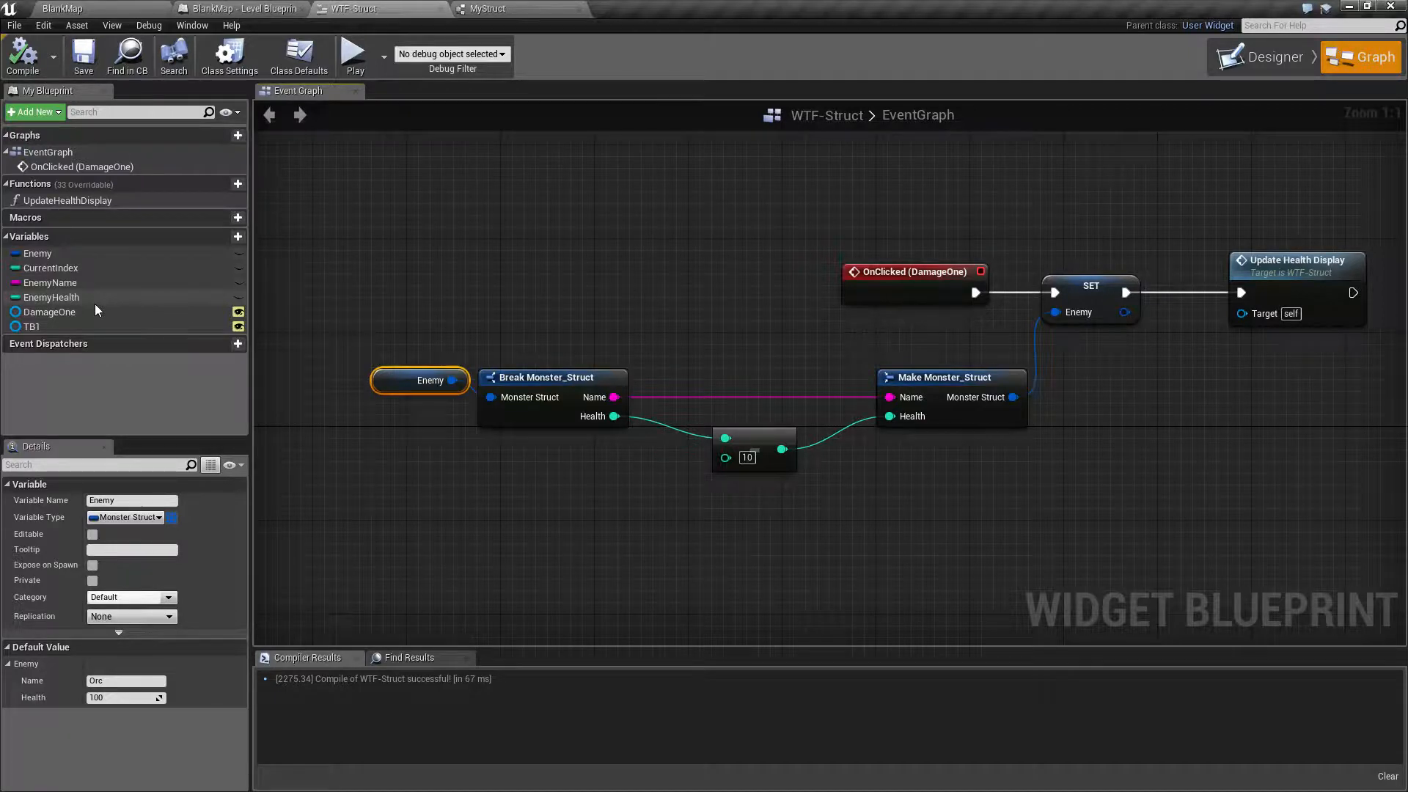
{"action": "mouse_move", "coordinate": [82, 302]}
{"action": "type", "text": "Enemies"}
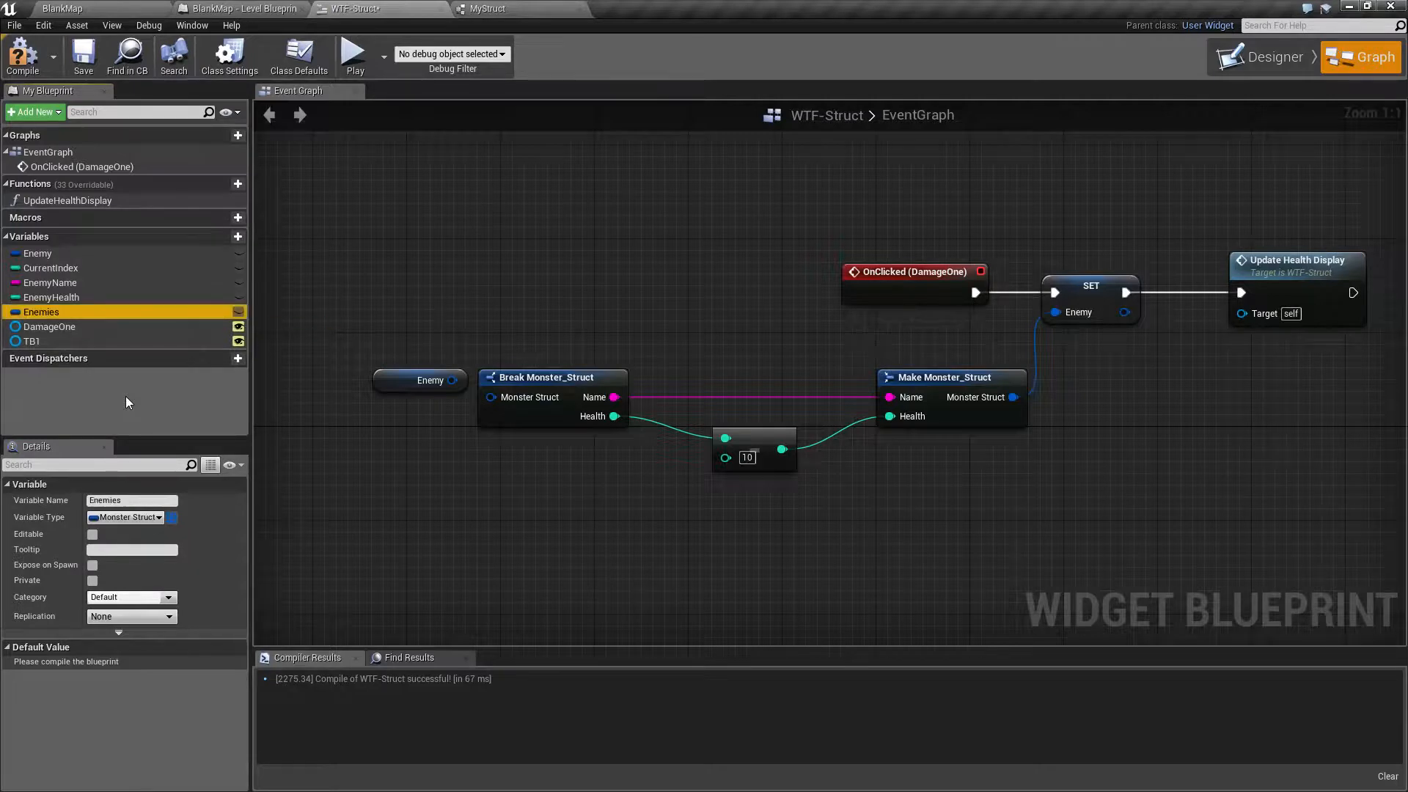
Make Enemies an array, compile and save, and add three default elements (Monster, 100).
{"action": "left_click", "coordinate": [171, 516]}
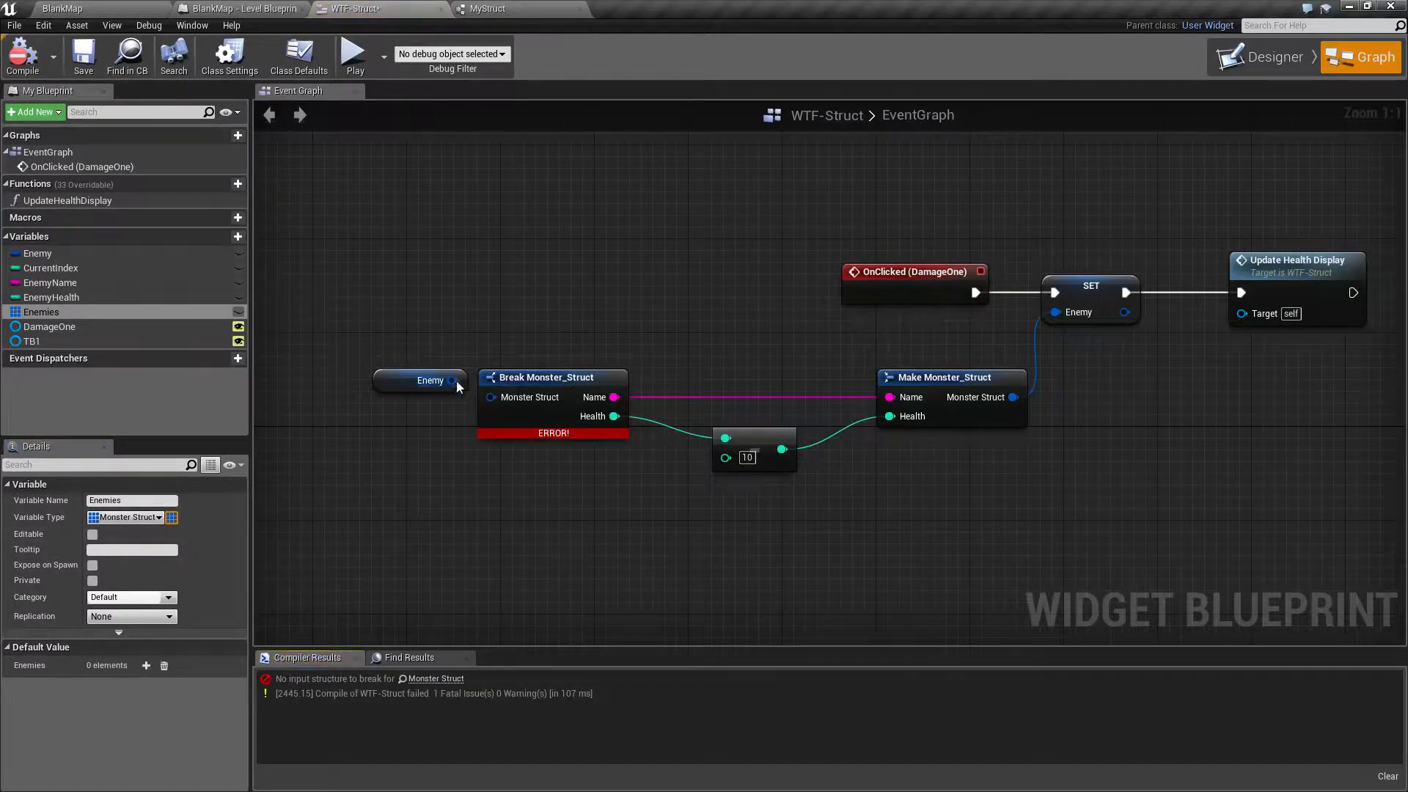
{"action": "left_click", "coordinate": [82, 54]}
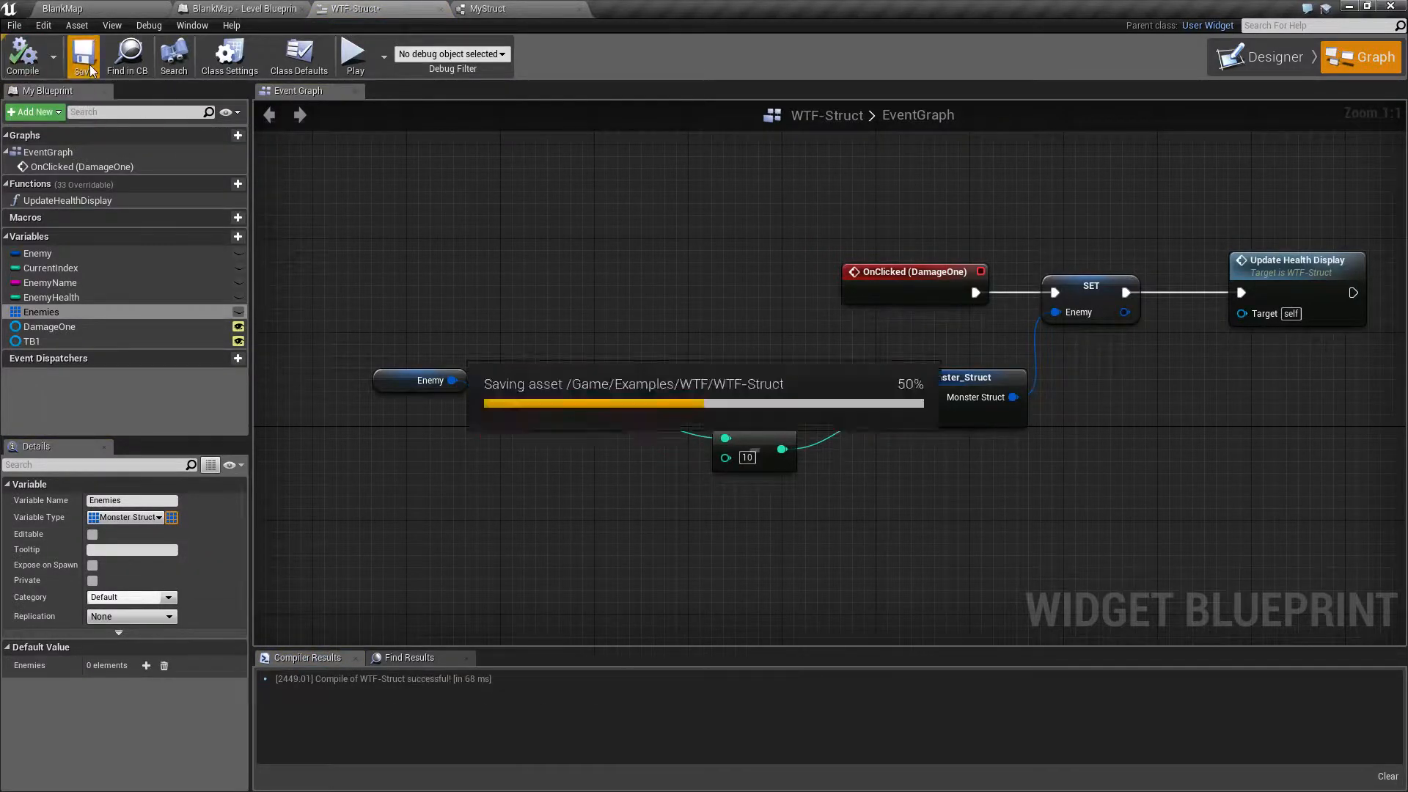
{"action": "left_click", "coordinate": [83, 54]}
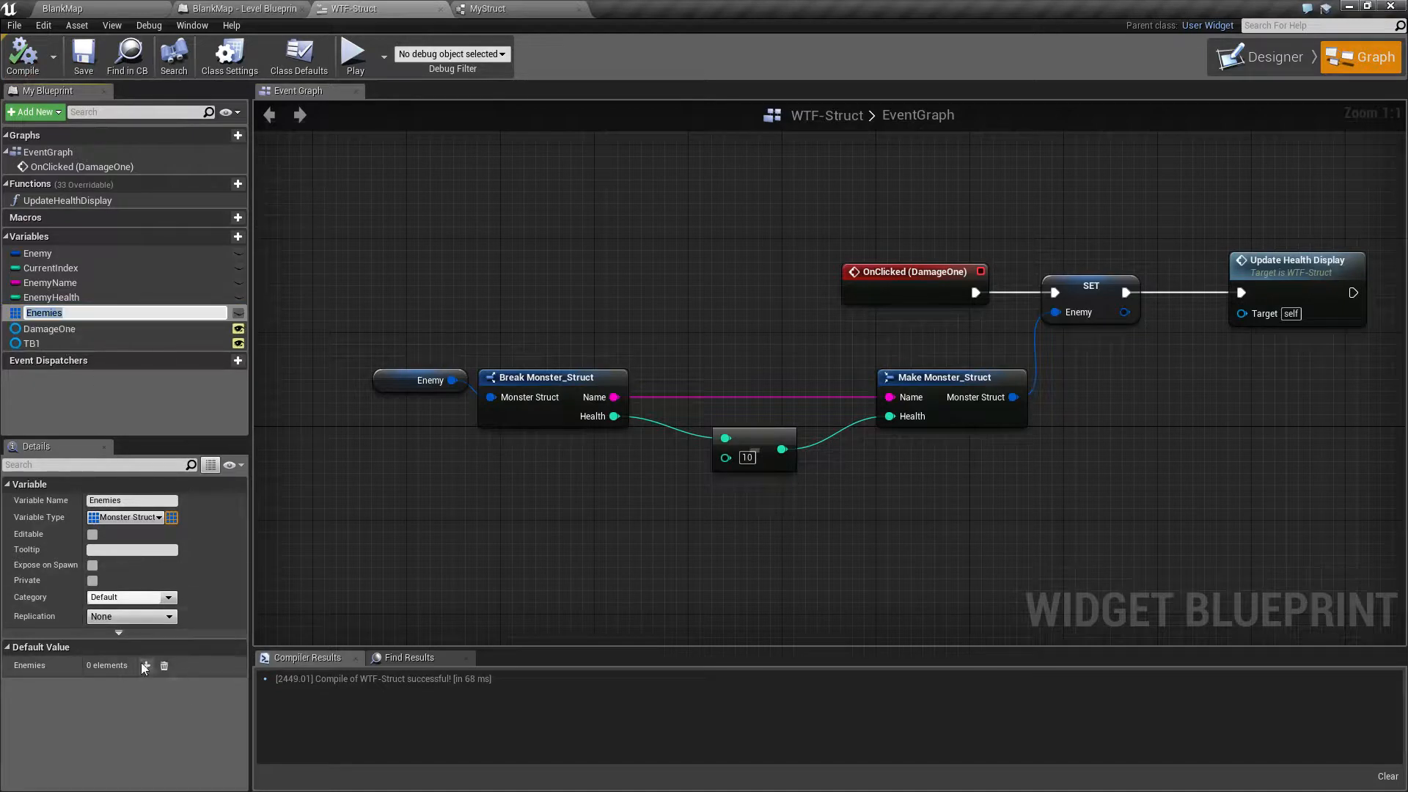
{"action": "left_click", "coordinate": [145, 666]}
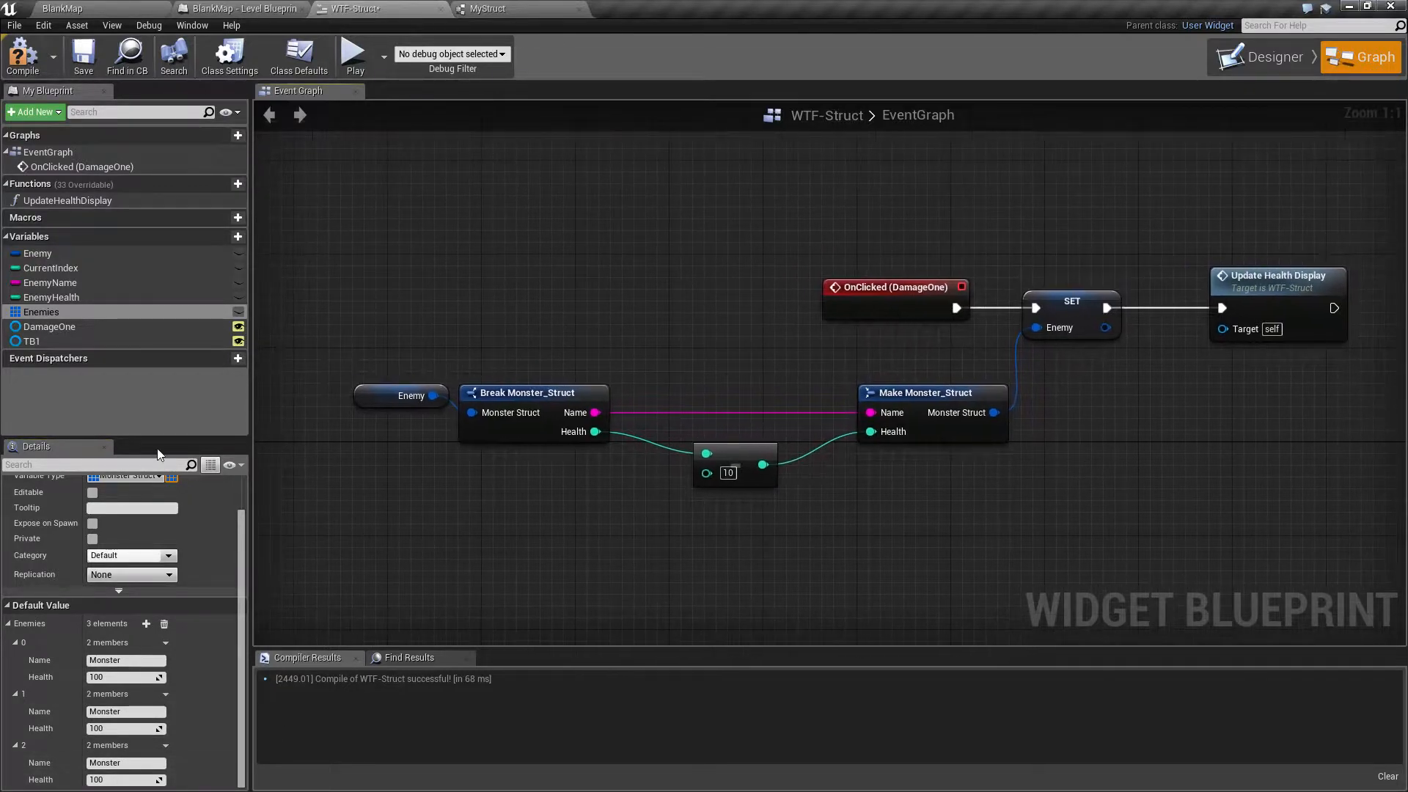
Place an Enemies node feeding an array GET at index 0, and start a second Enemy node.
{"action": "left_click_drag", "start_coordinate": [39, 311], "coordinate": [423, 547]}
{"action": "type", "text": "get"}
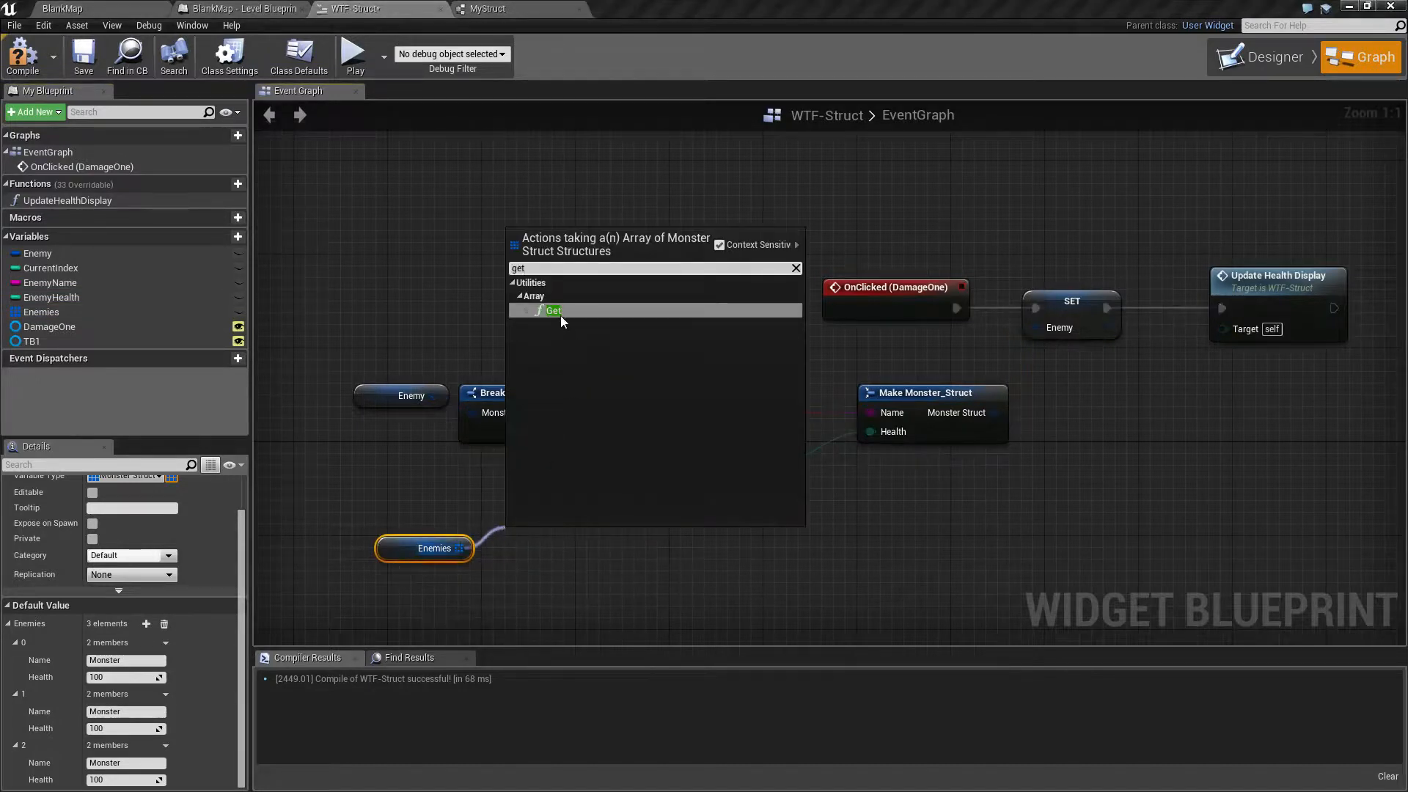
{"action": "left_click", "coordinate": [554, 310]}
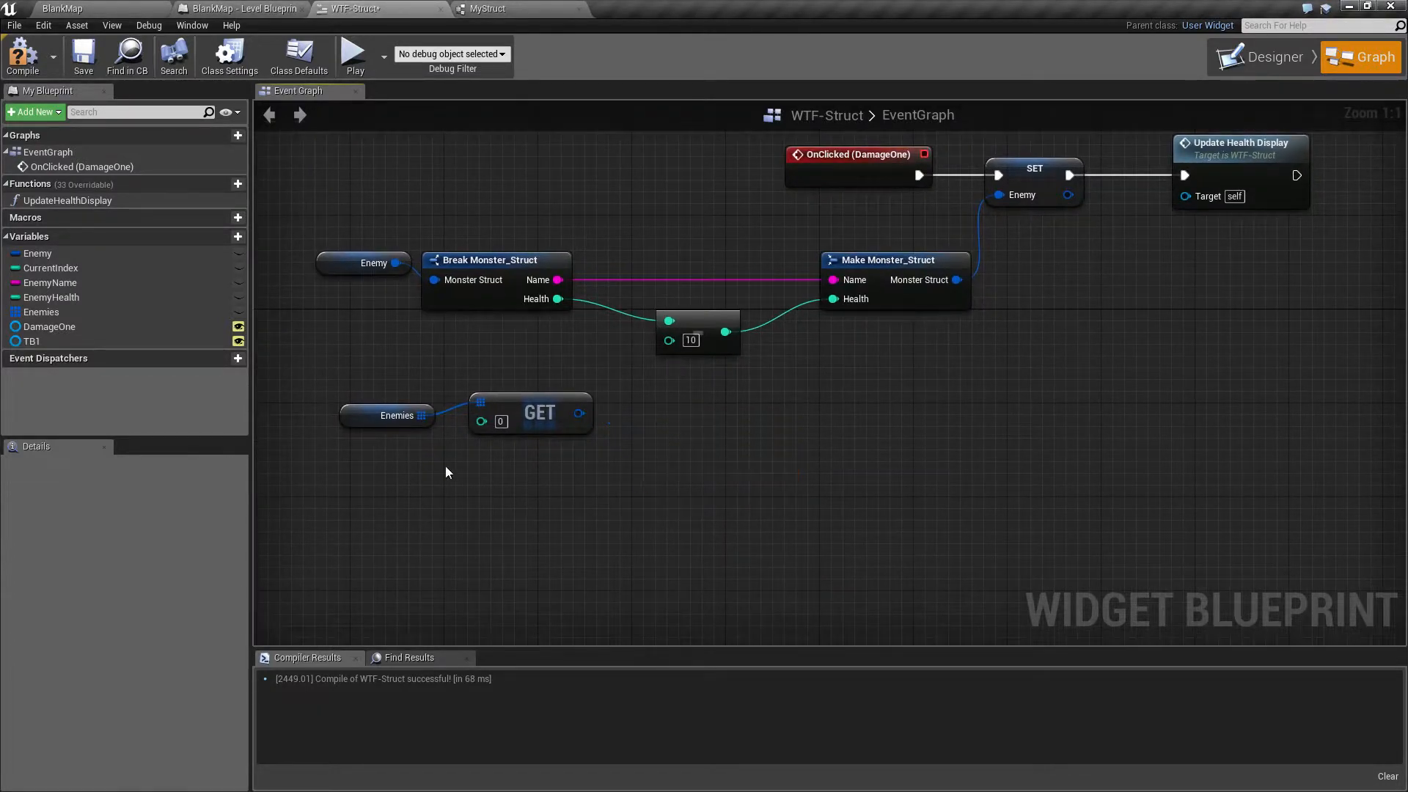
{"action": "left_click", "coordinate": [38, 254]}
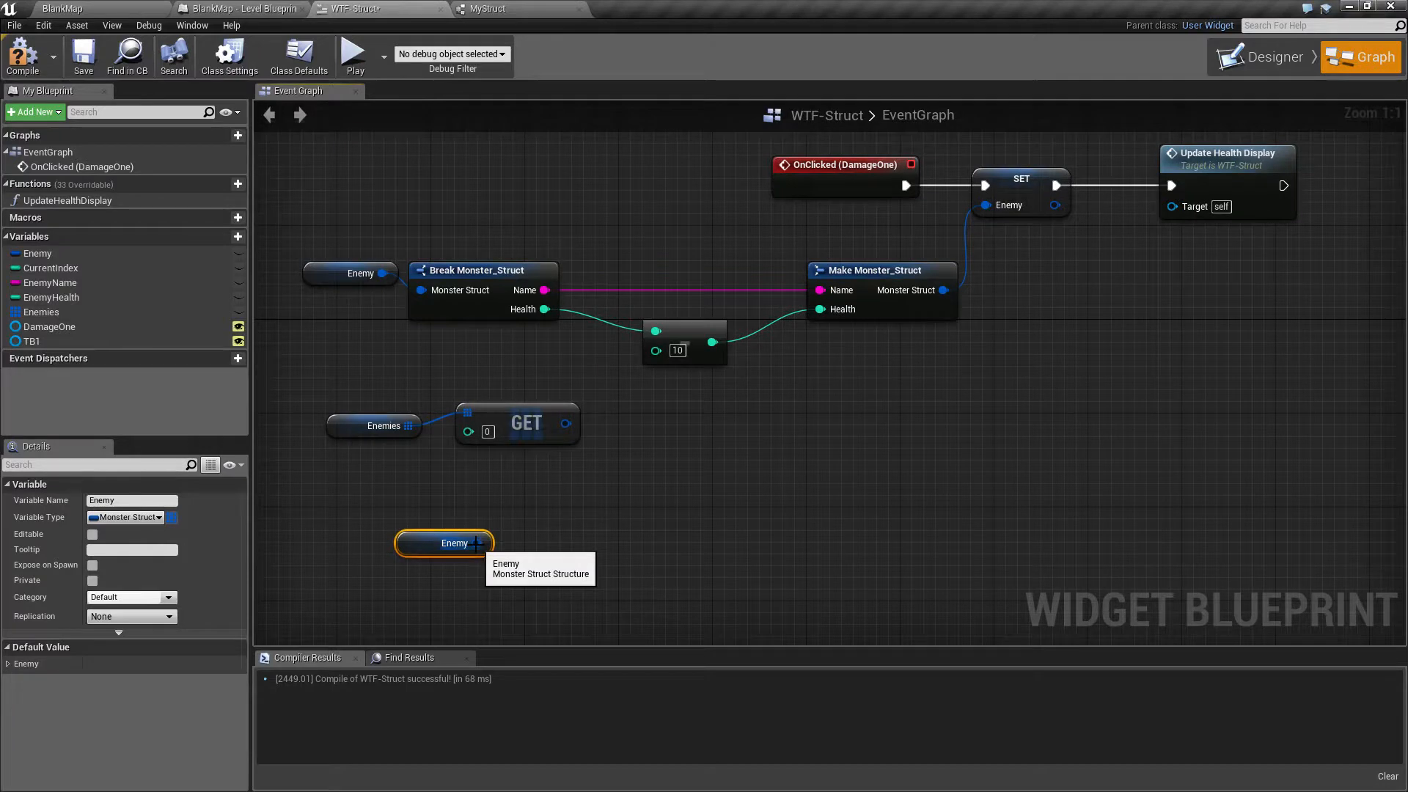
Split the Enemy node's struct pin into Enemy Name and Enemy Health outputs.
{"action": "right_click", "coordinate": [475, 543]}
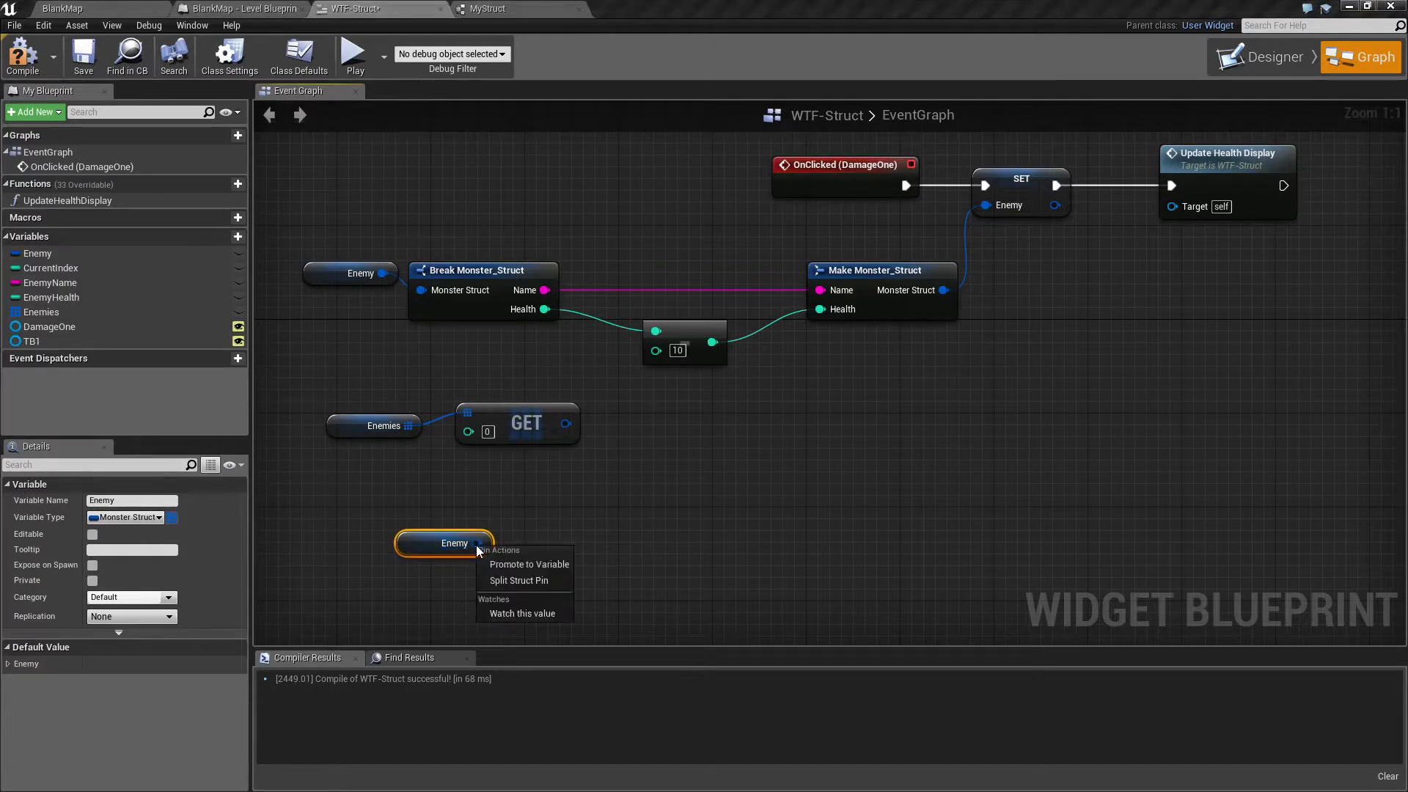
{"action": "left_click", "coordinate": [519, 580]}
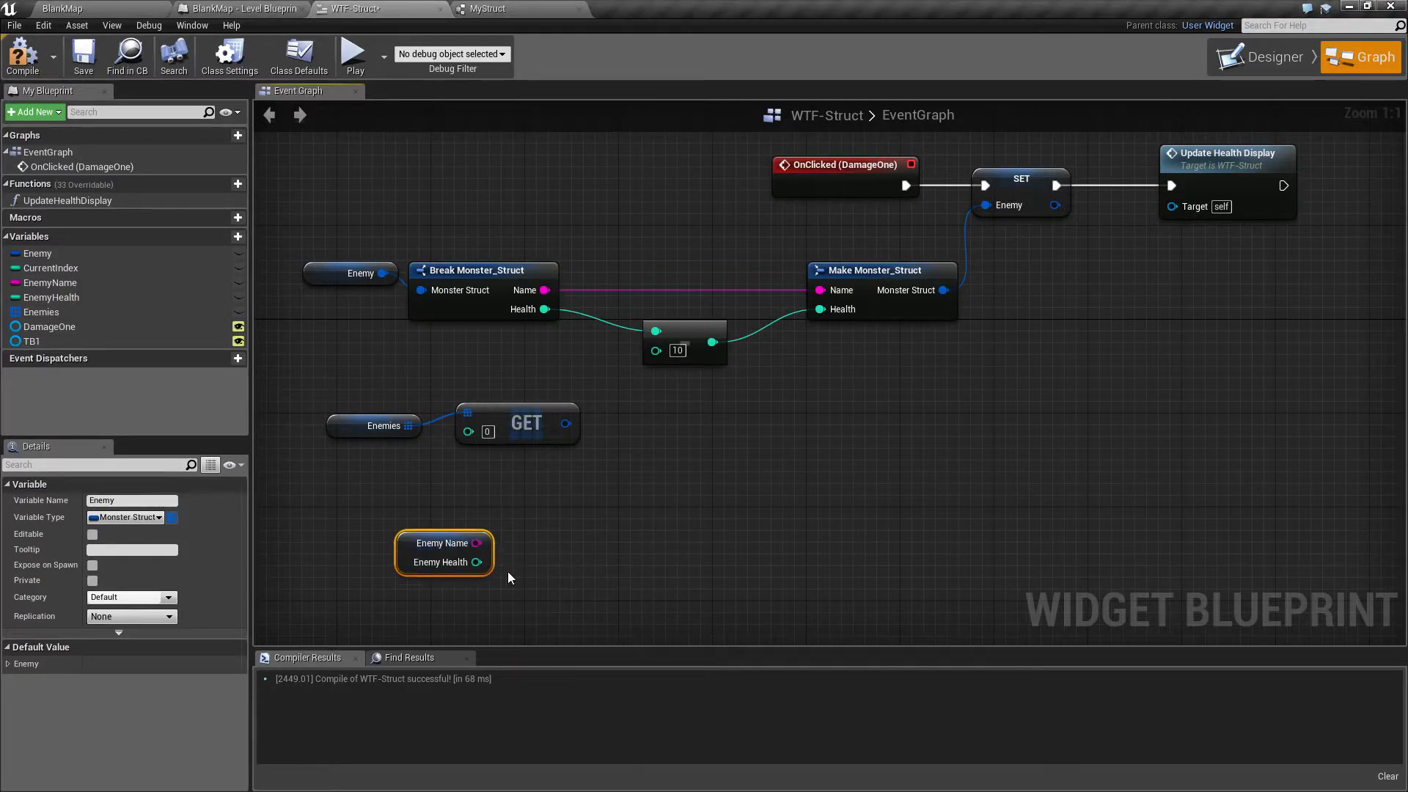
{"action": "mouse_move", "coordinate": [526, 537]}
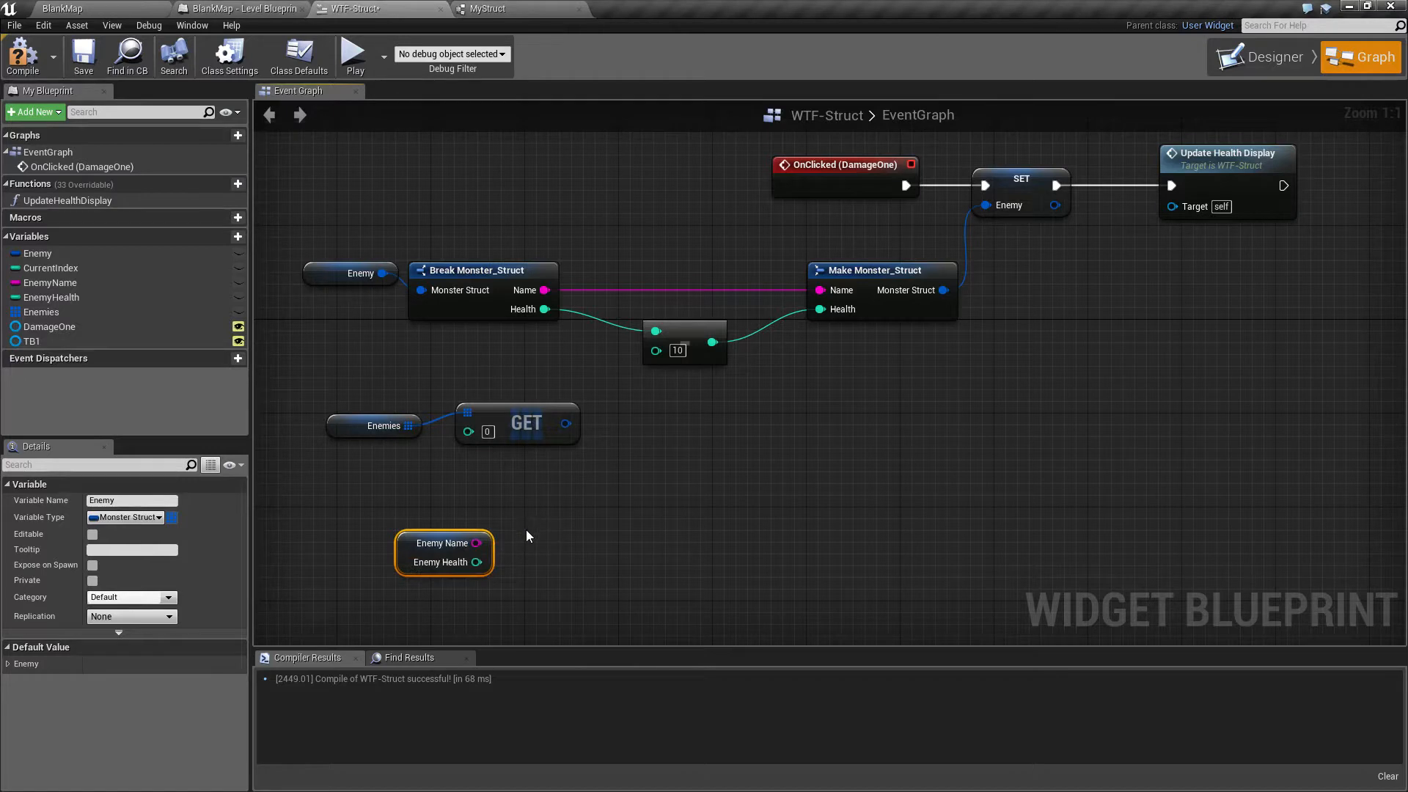
{"action": "mouse_move", "coordinate": [538, 577]}
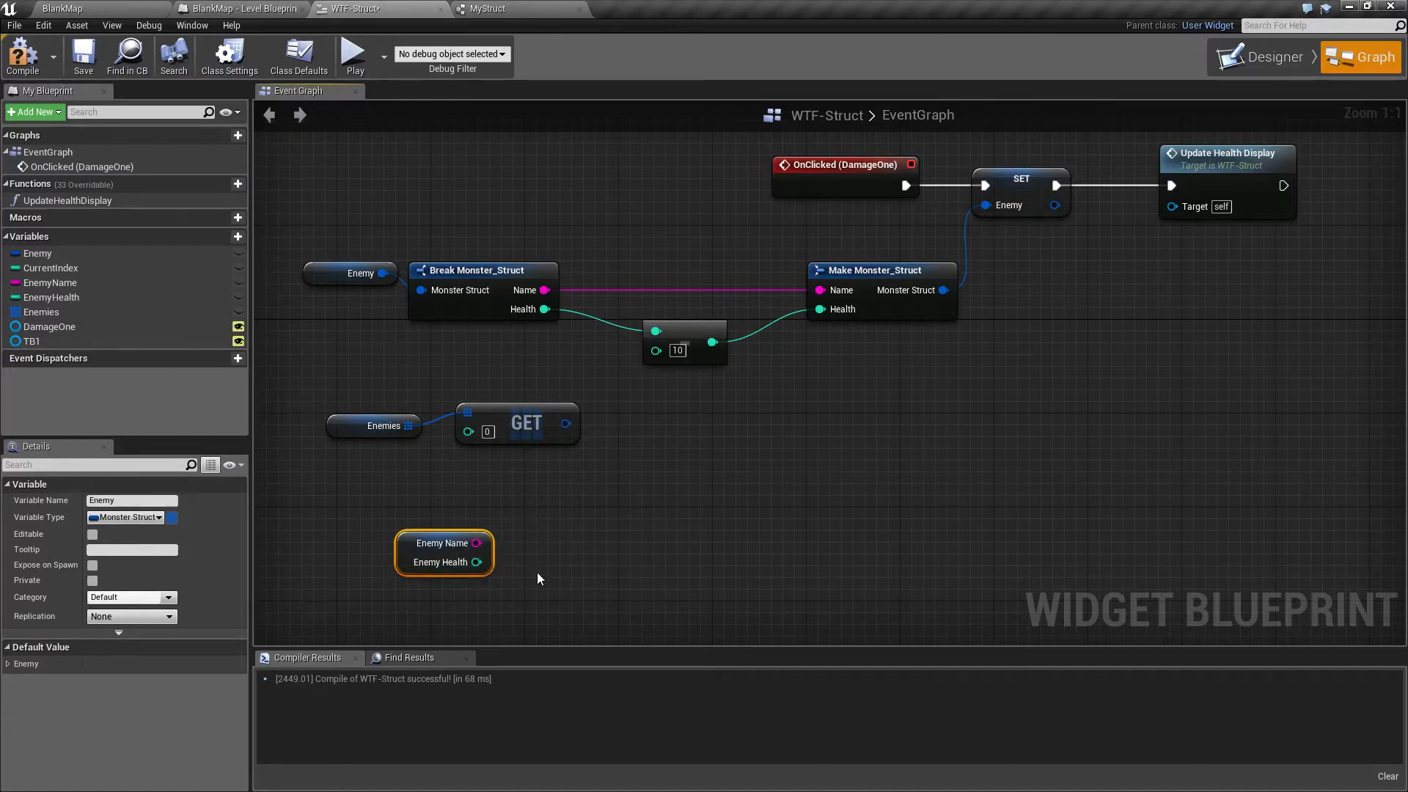
{"action": "left_click", "coordinate": [482, 269]}
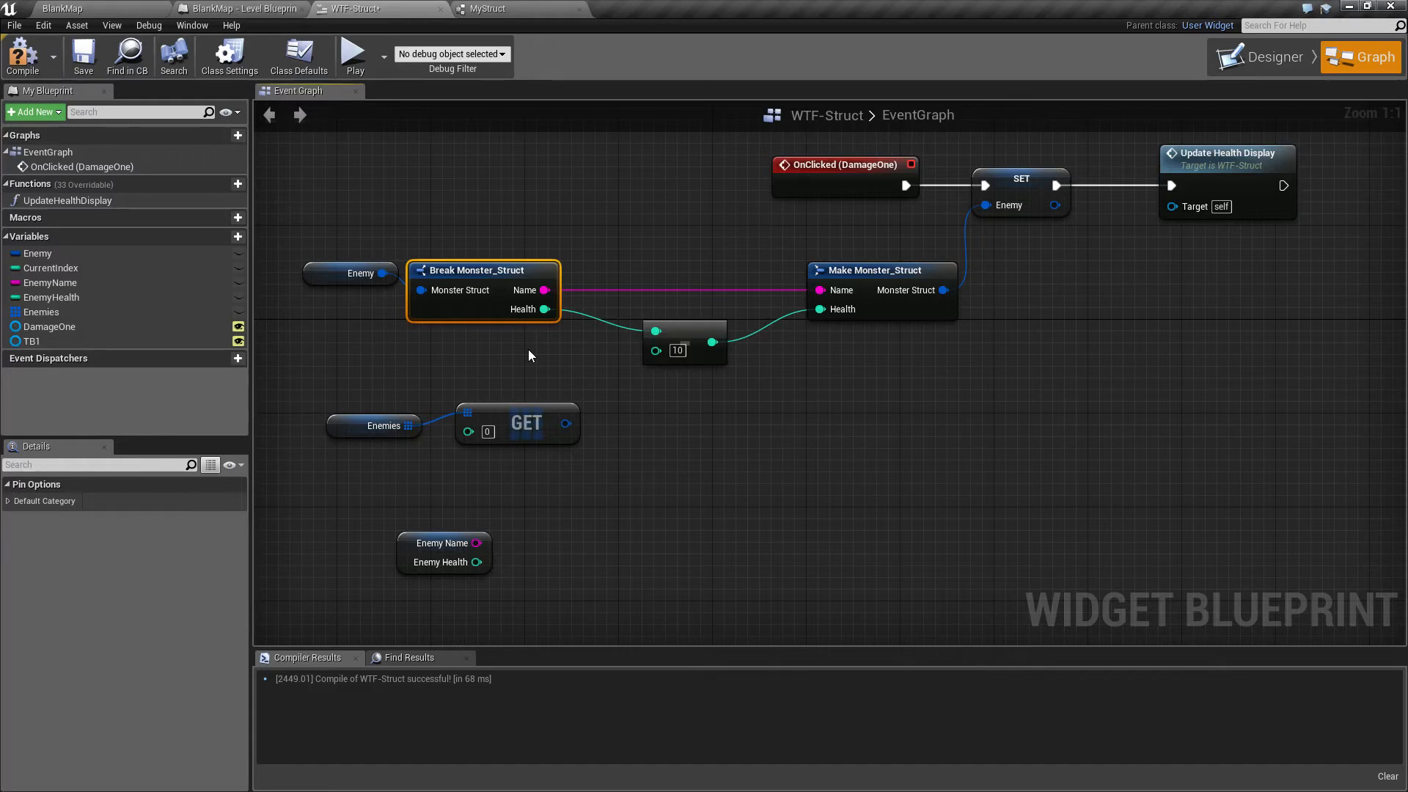
{"action": "mouse_move", "coordinate": [634, 492]}
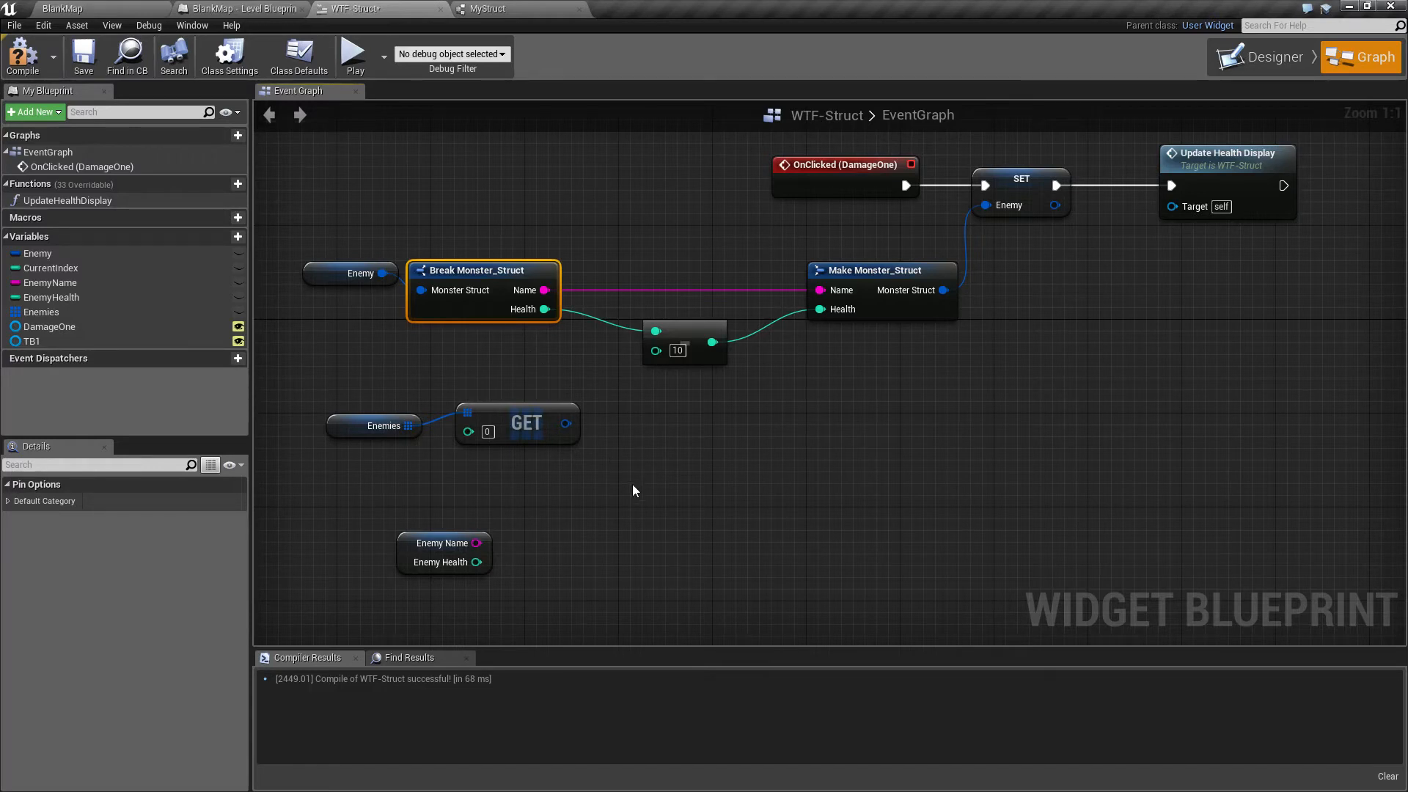